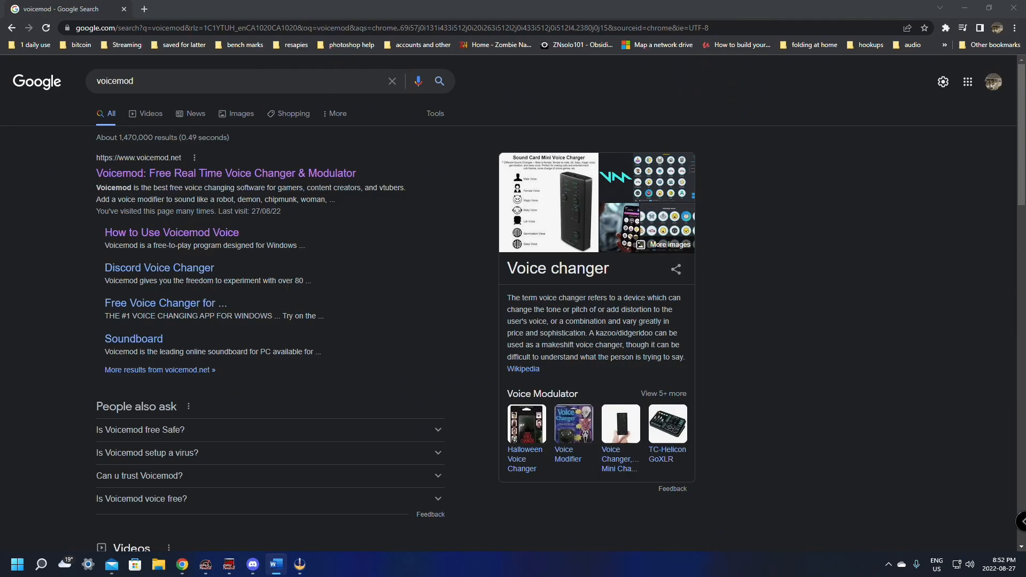
pyautogui.moveTo(192, 172)
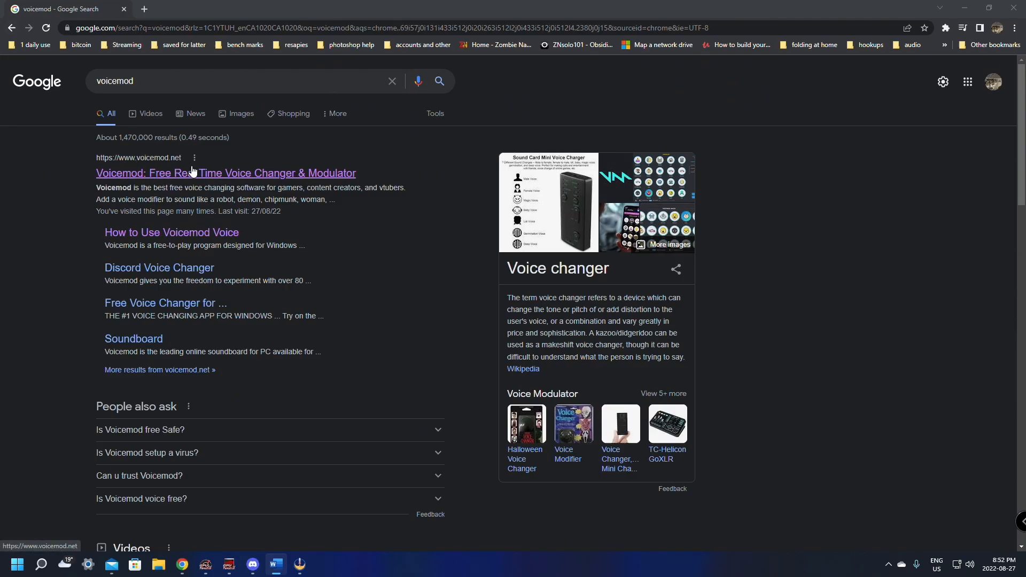
# - Open the 'Voicemod: Free Real Time Voice Changer & Modulator' search result
pyautogui.click(225, 173)
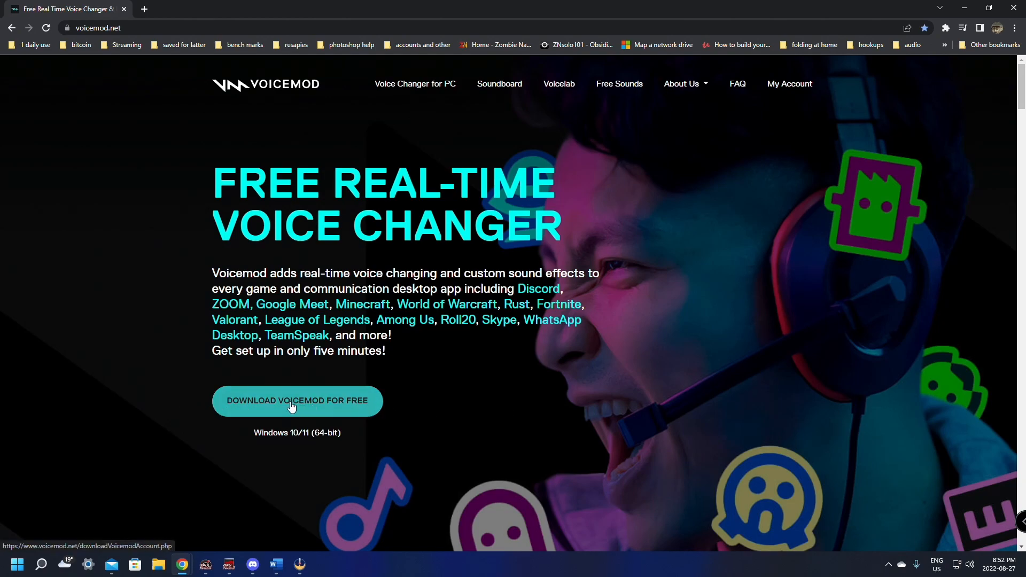
# - Choose 'Download Voicemod for Free' on the Voicemod homepage
pyautogui.click(296, 400)
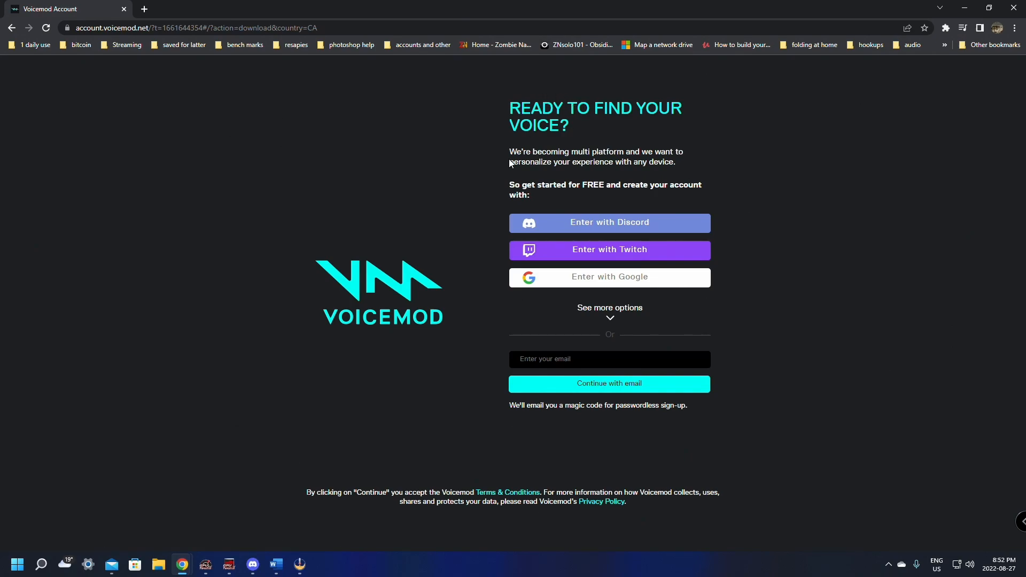
pyautogui.moveTo(582, 254)
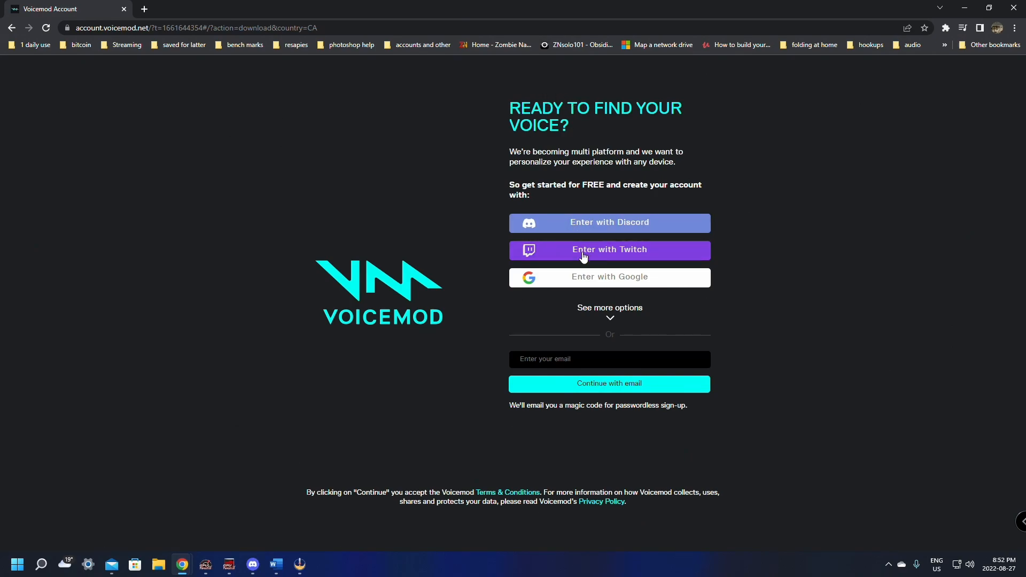
pyautogui.moveTo(542, 259)
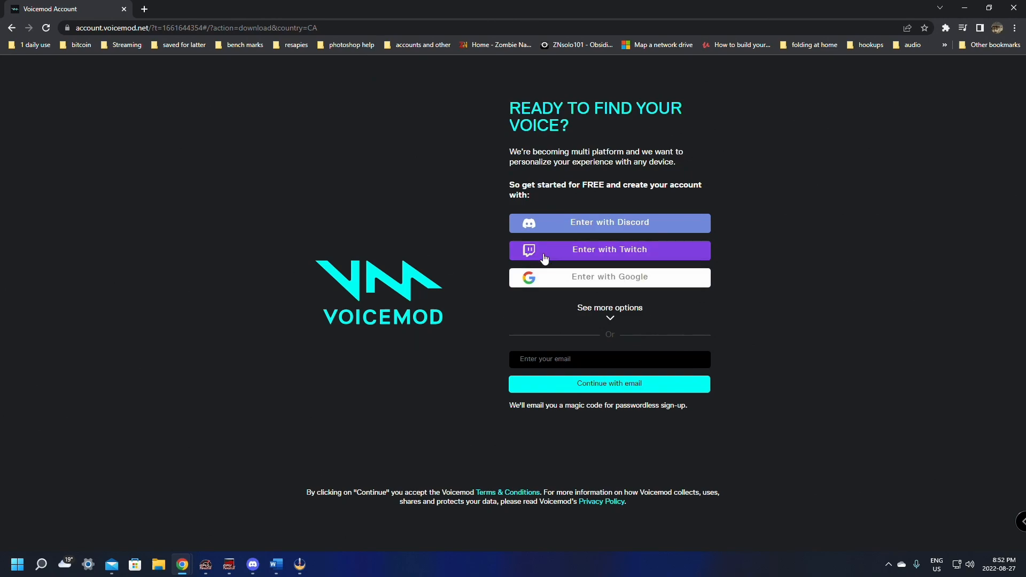
pyautogui.moveTo(592, 254)
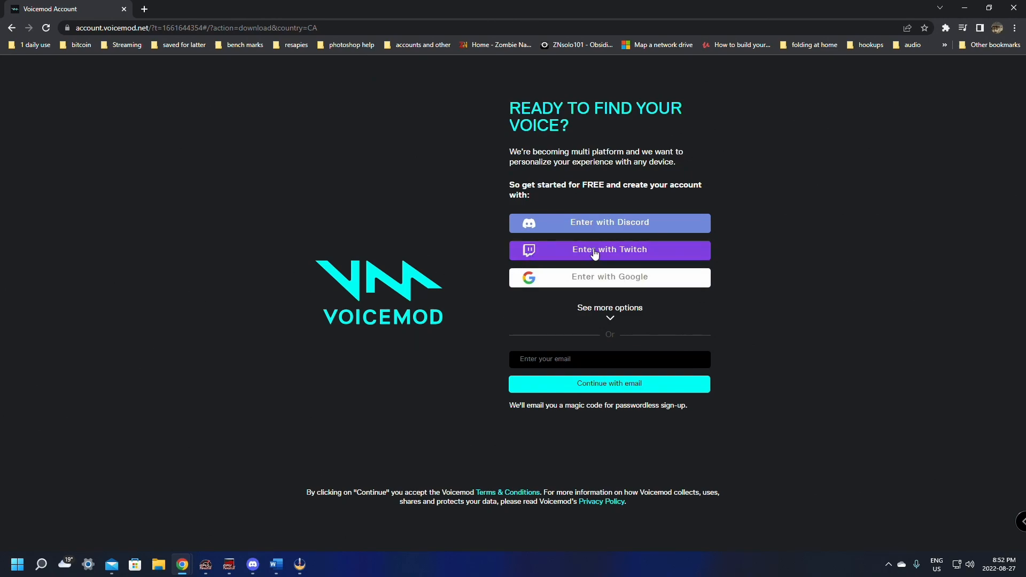
pyautogui.moveTo(597, 250)
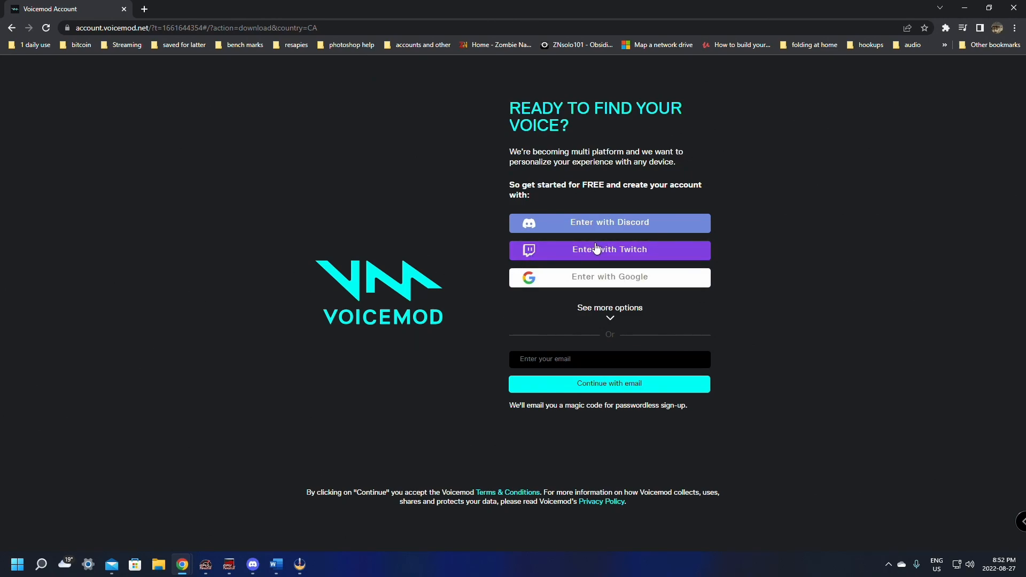
pyautogui.moveTo(574, 254)
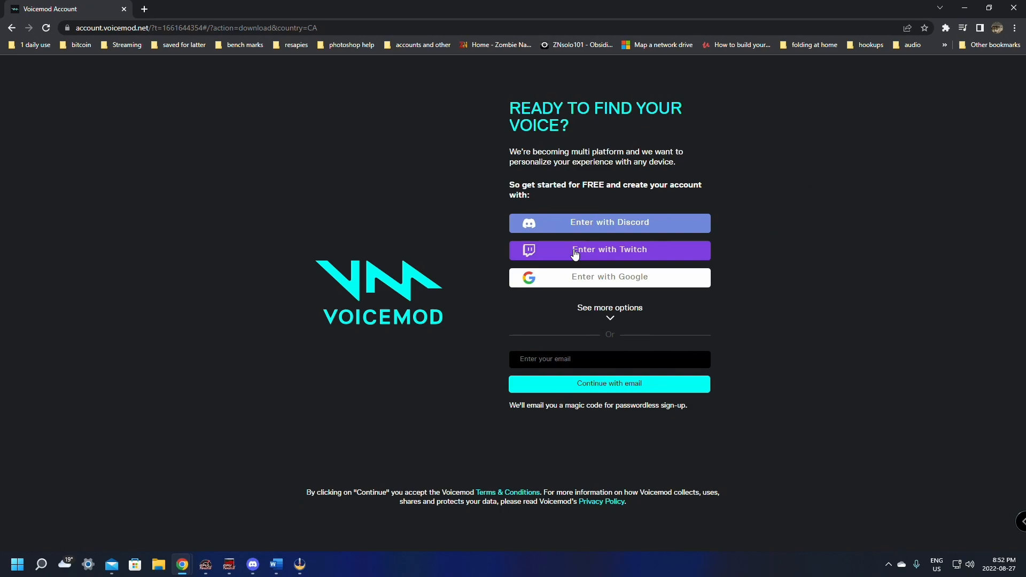
pyautogui.moveTo(609, 221)
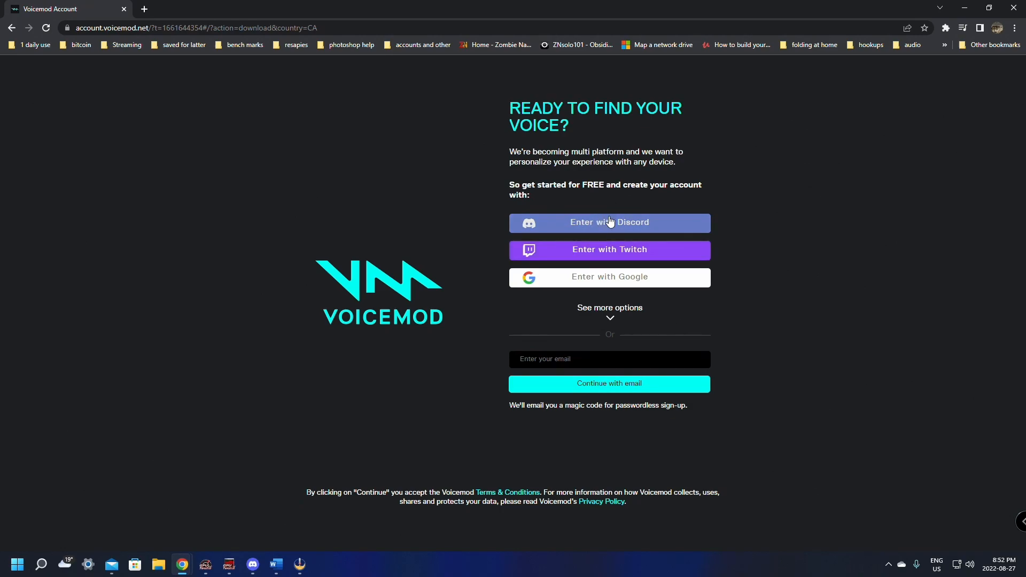
pyautogui.moveTo(588, 249)
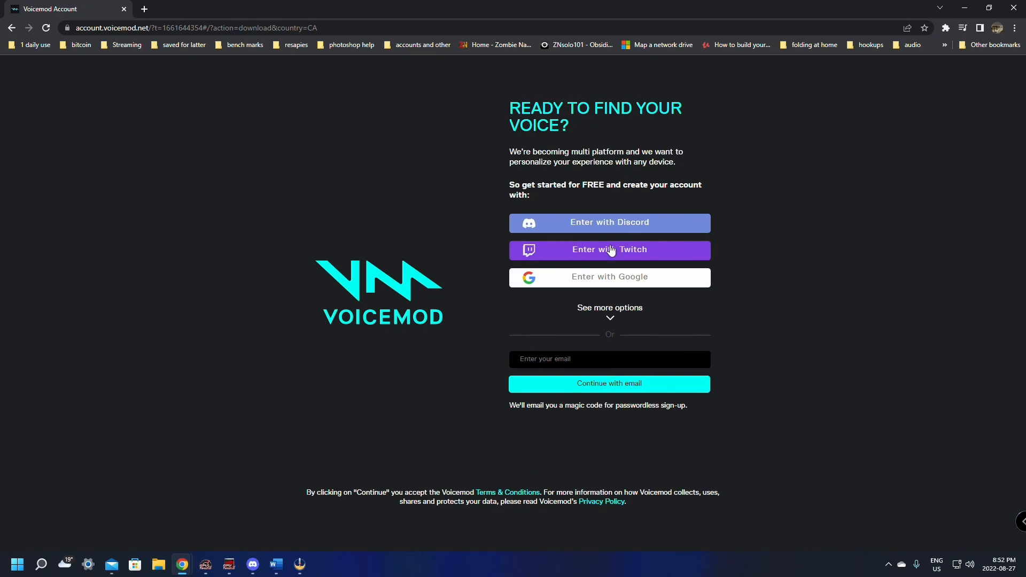
# - Enter with Twitch and authorize Voicemod's access to the Twitch account
pyautogui.click(609, 250)
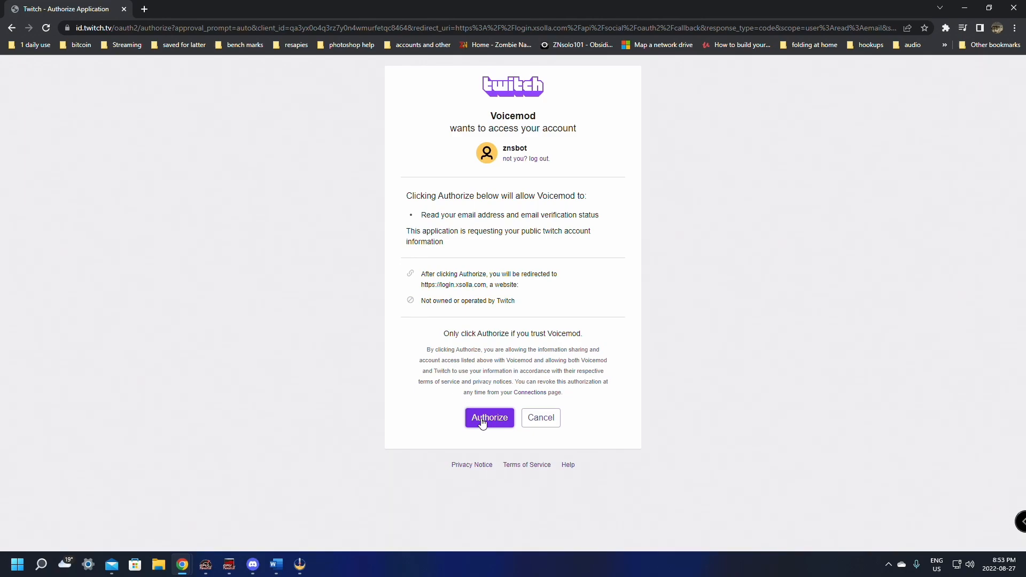
pyautogui.click(488, 417)
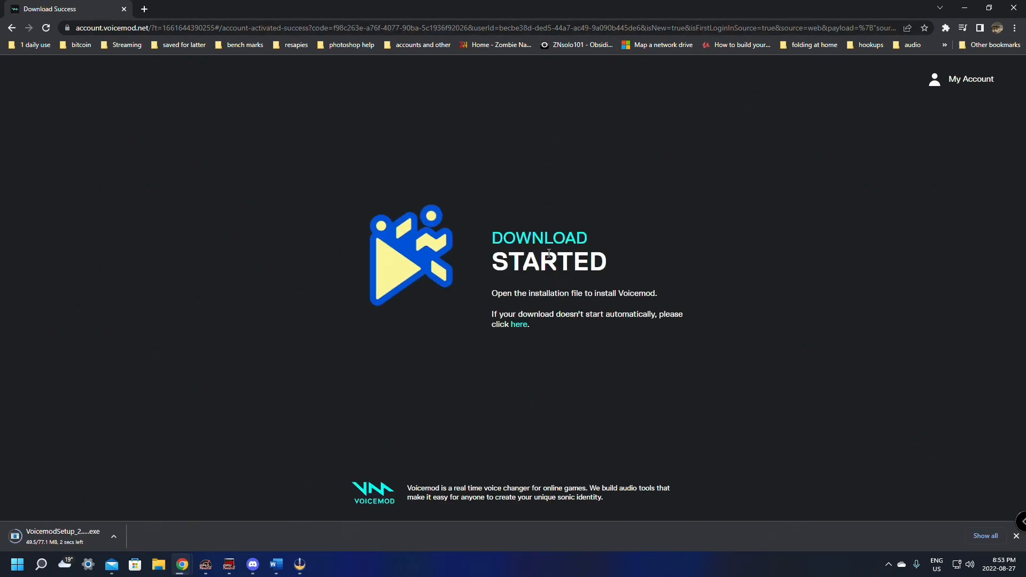
pyautogui.moveTo(207, 501)
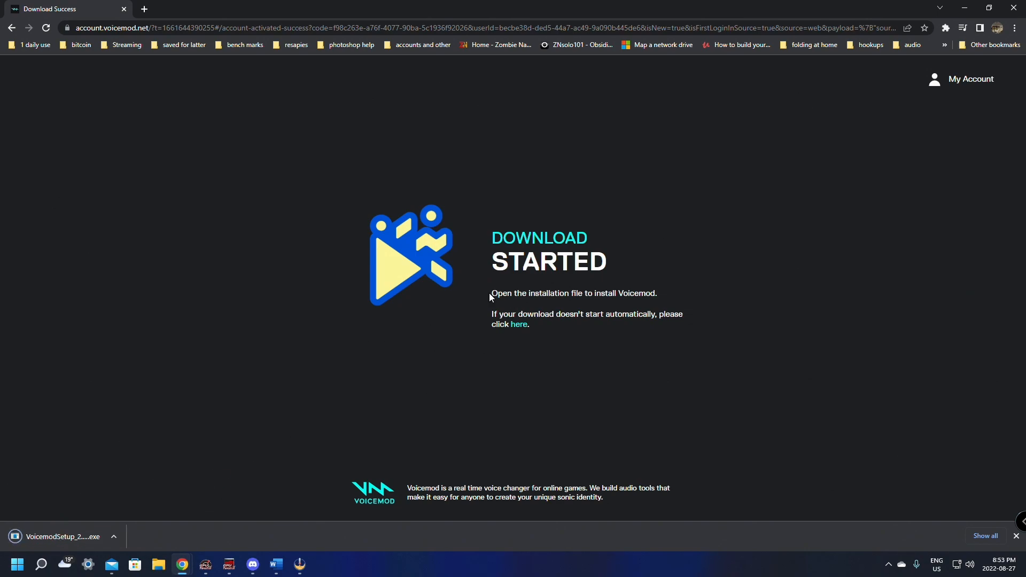
pyautogui.moveTo(684, 295)
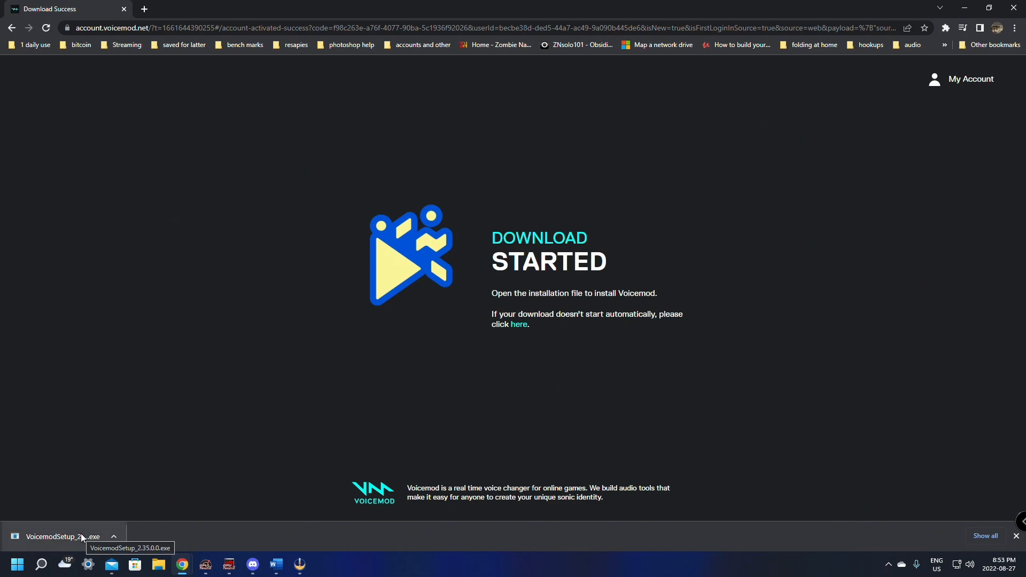
# - Run VoicemodSetup, grant admin permission, and keep English as the setup language
pyautogui.click(59, 536)
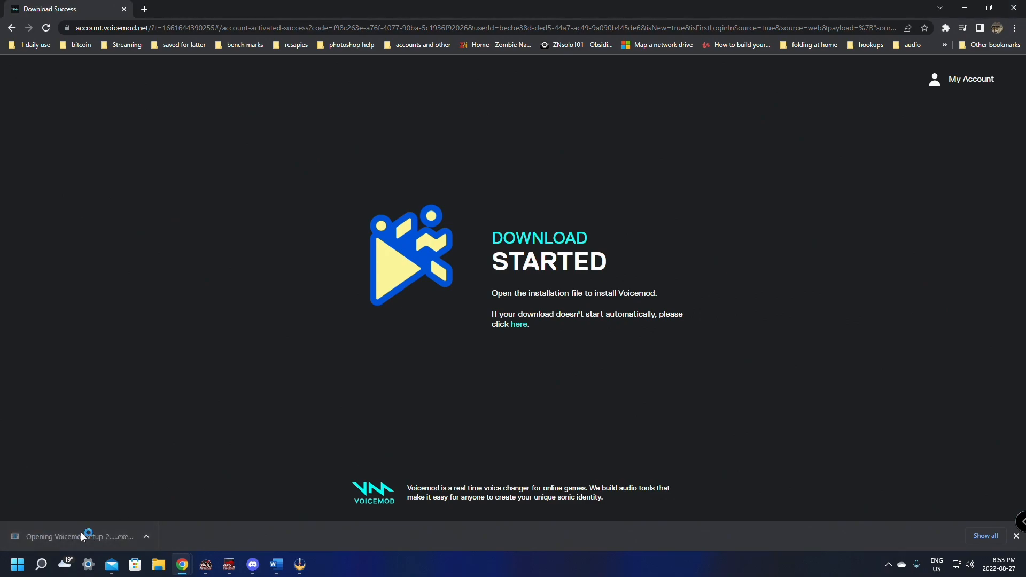
pyautogui.click(80, 536)
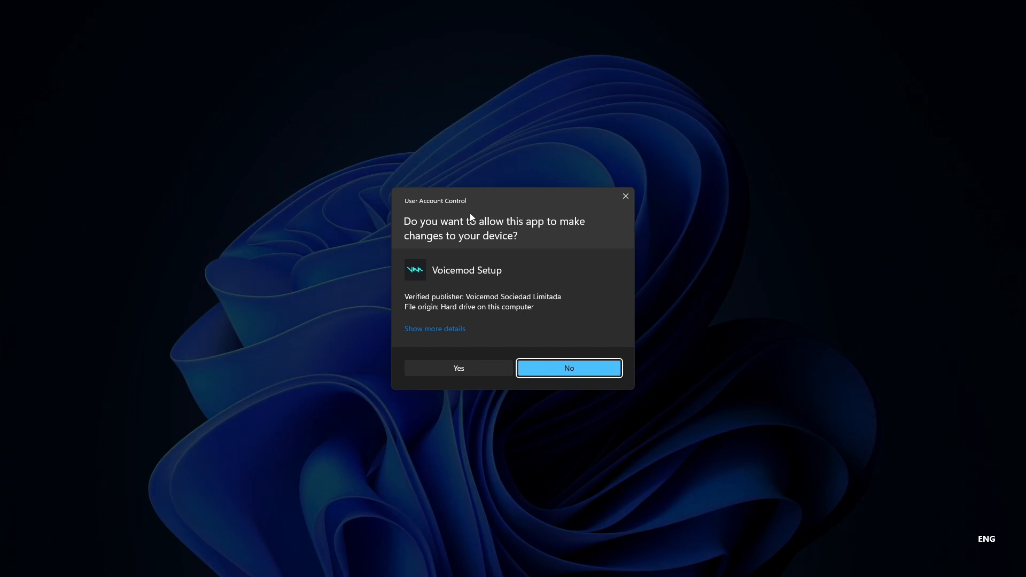
pyautogui.click(458, 368)
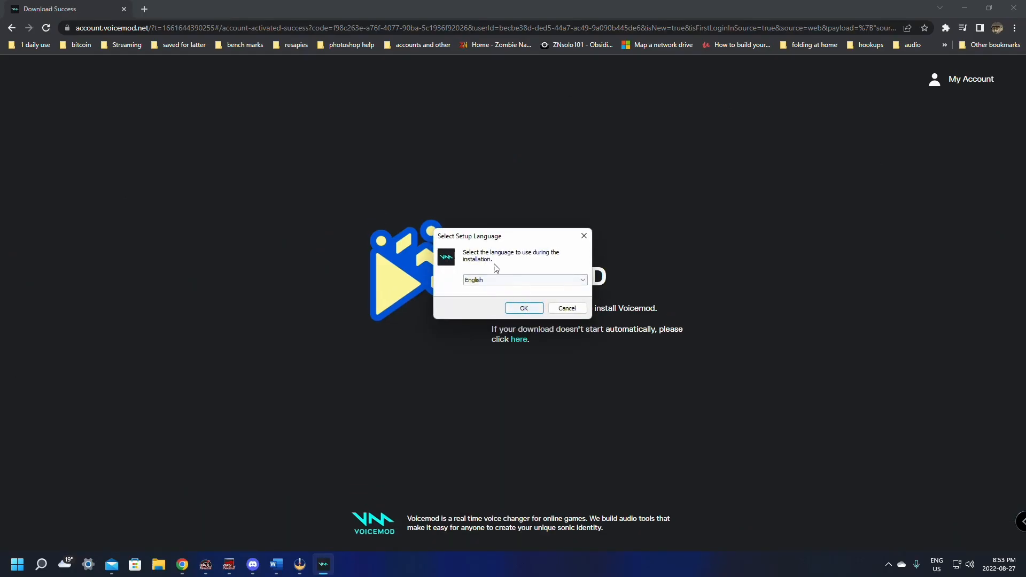
pyautogui.click(524, 308)
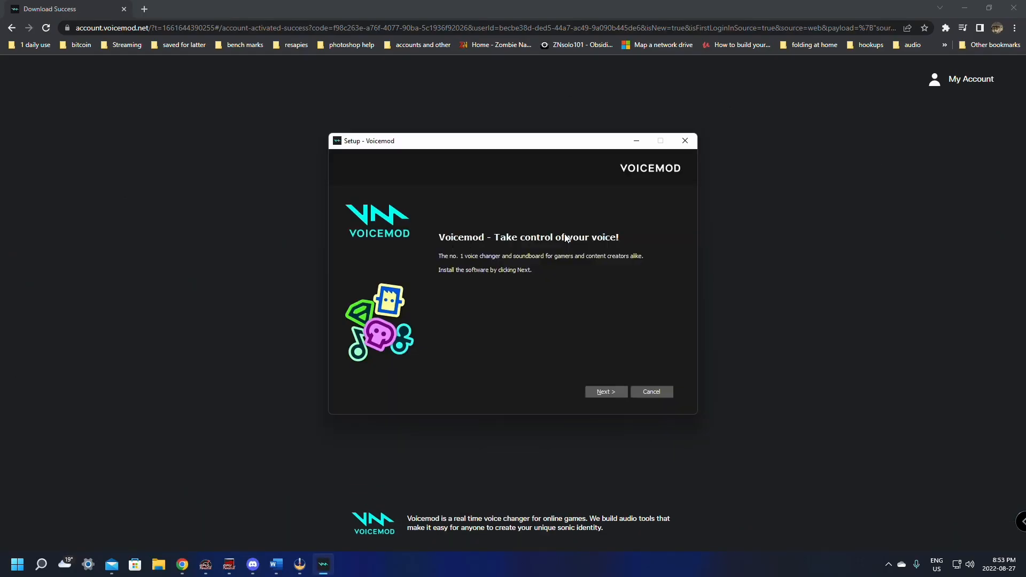
pyautogui.moveTo(465, 265)
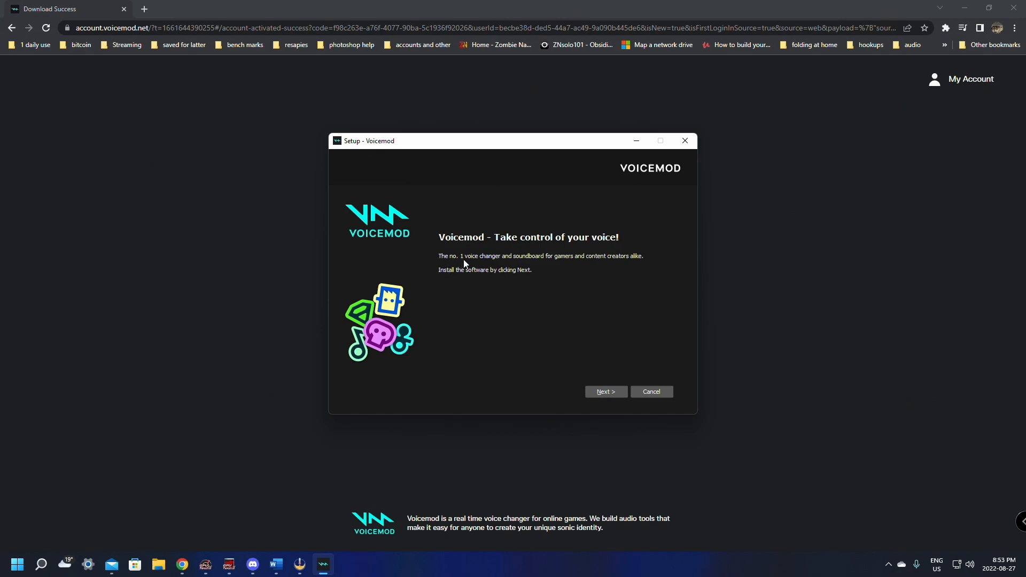
pyautogui.moveTo(572, 271)
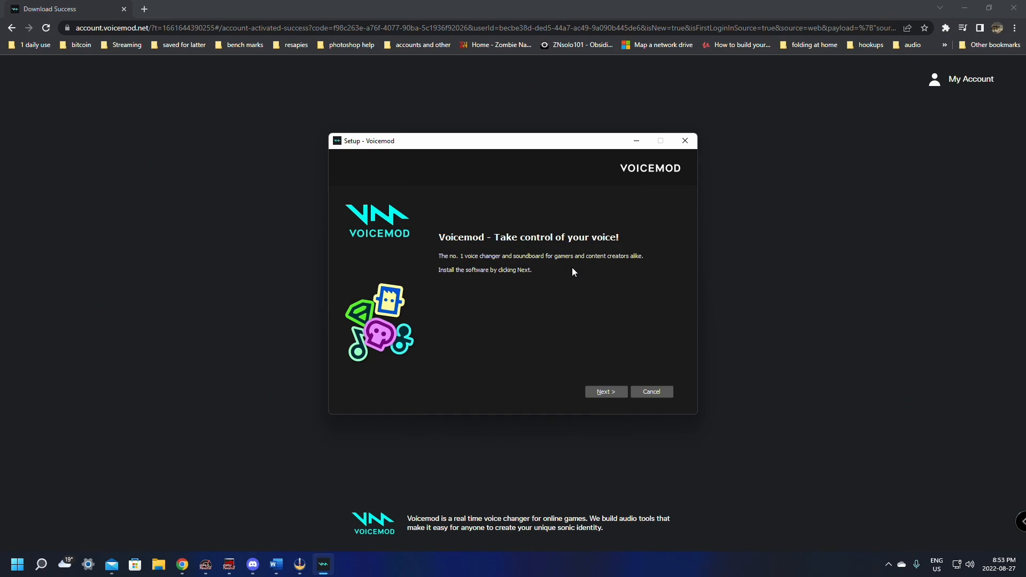
pyautogui.moveTo(614, 294)
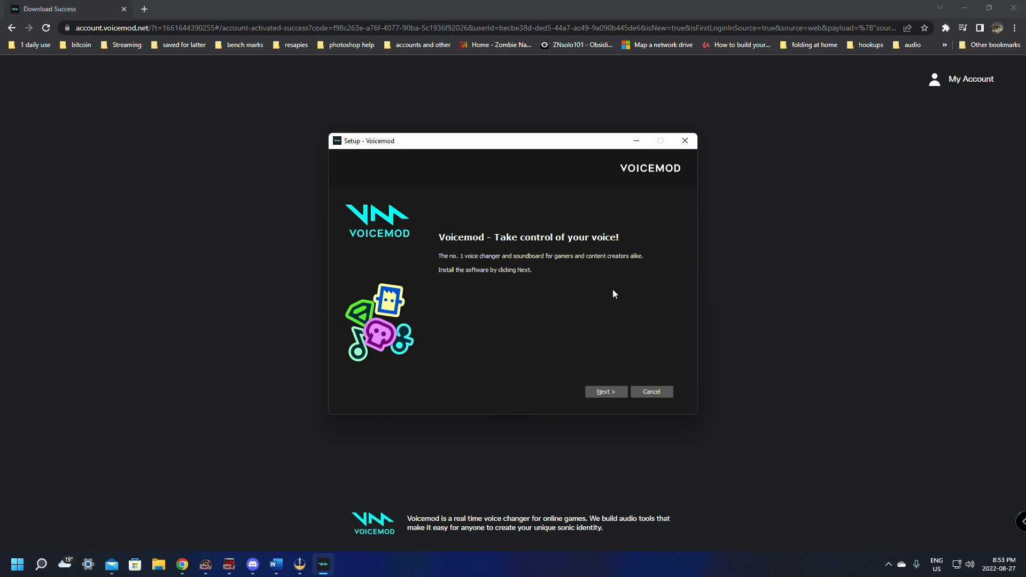
# - Accept the license agreement and keep C:\Program Files\Voicemod Desktop as destination
pyautogui.click(604, 391)
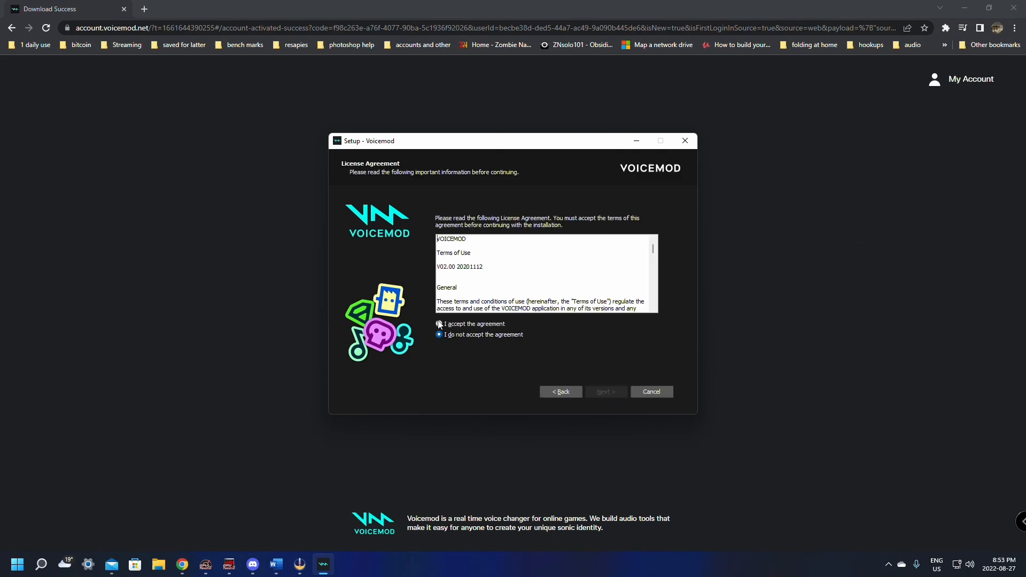
pyautogui.moveTo(530, 236)
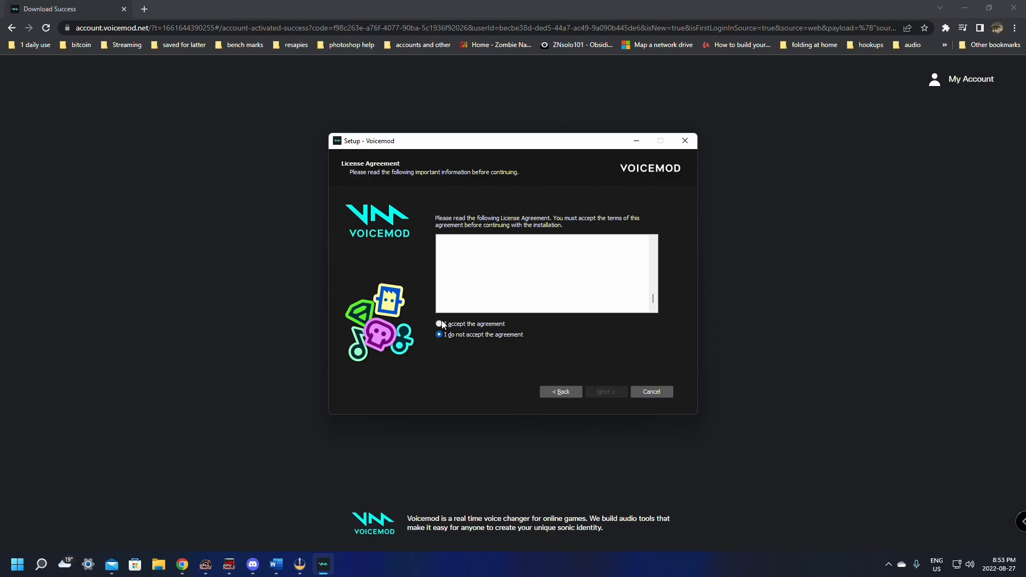
pyautogui.click(438, 323)
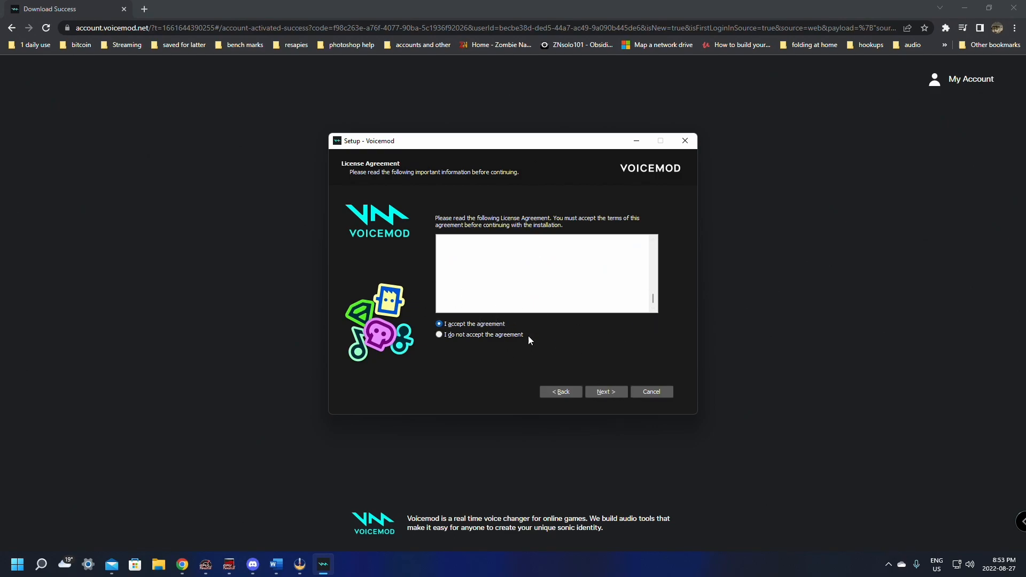
pyautogui.click(603, 391)
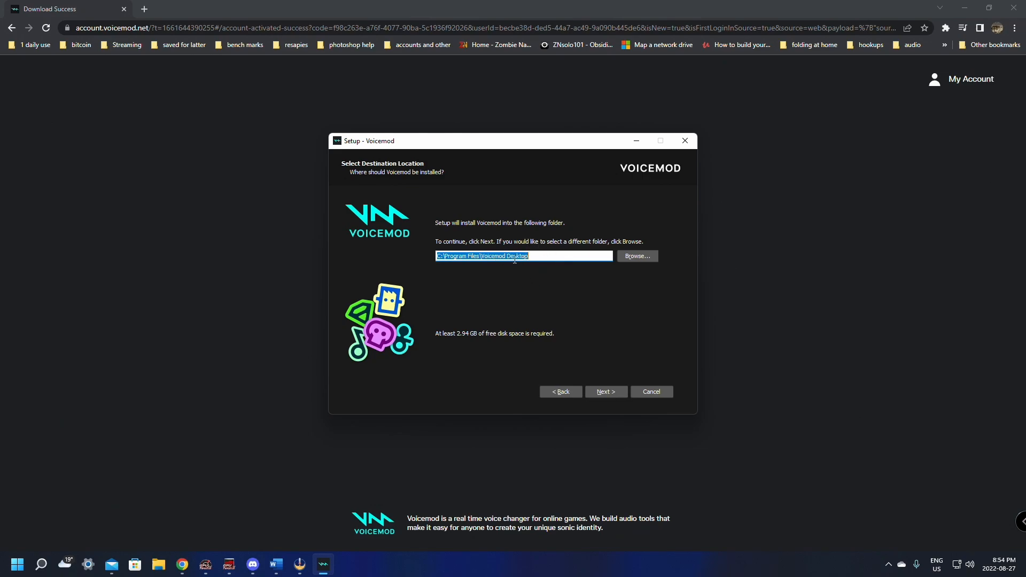
pyautogui.moveTo(608, 375)
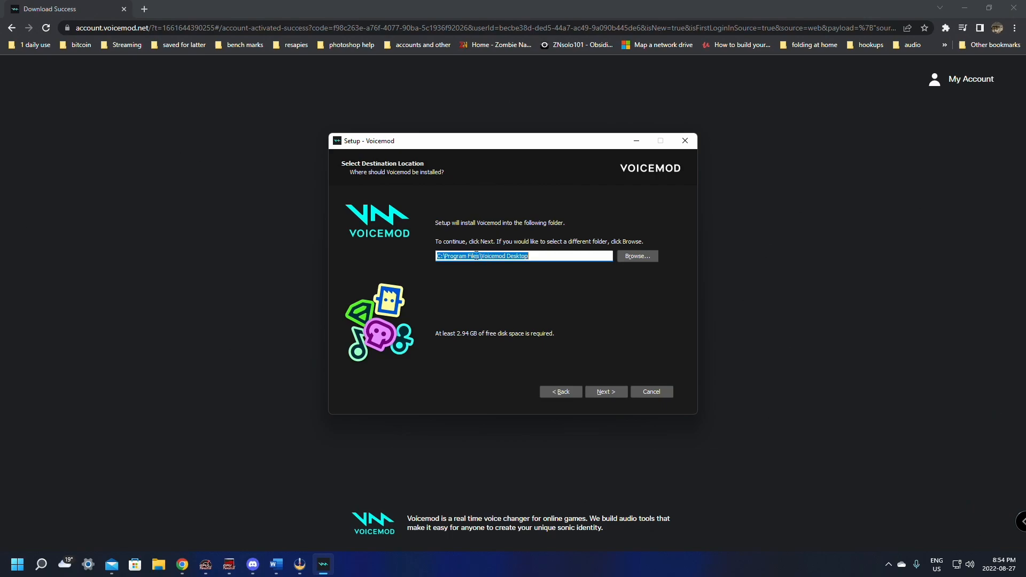
pyautogui.moveTo(528, 313)
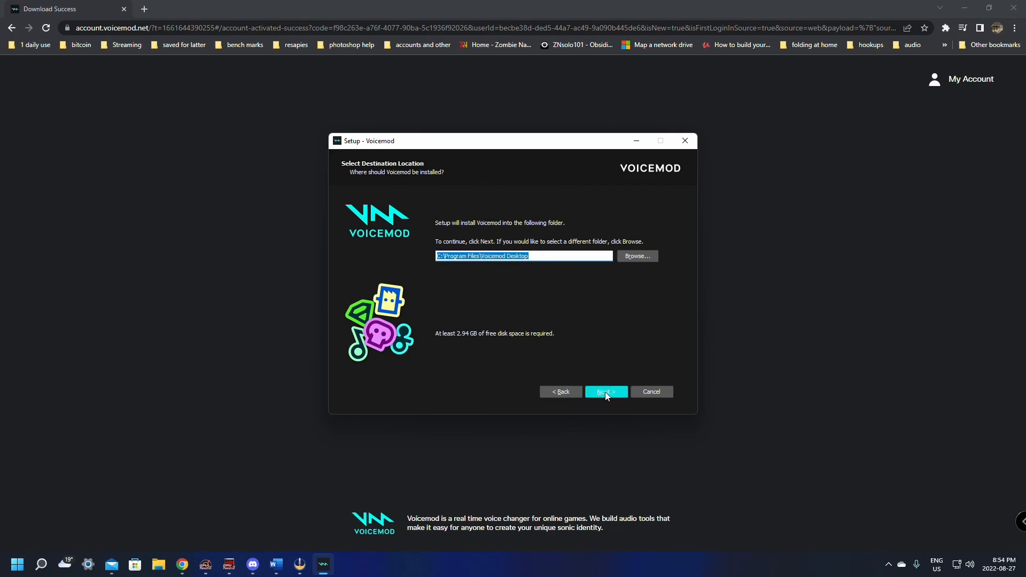
# - Install Voicemod without a Quick Launch shortcut, then Finish with Launch Voicemod checked
pyautogui.click(604, 391)
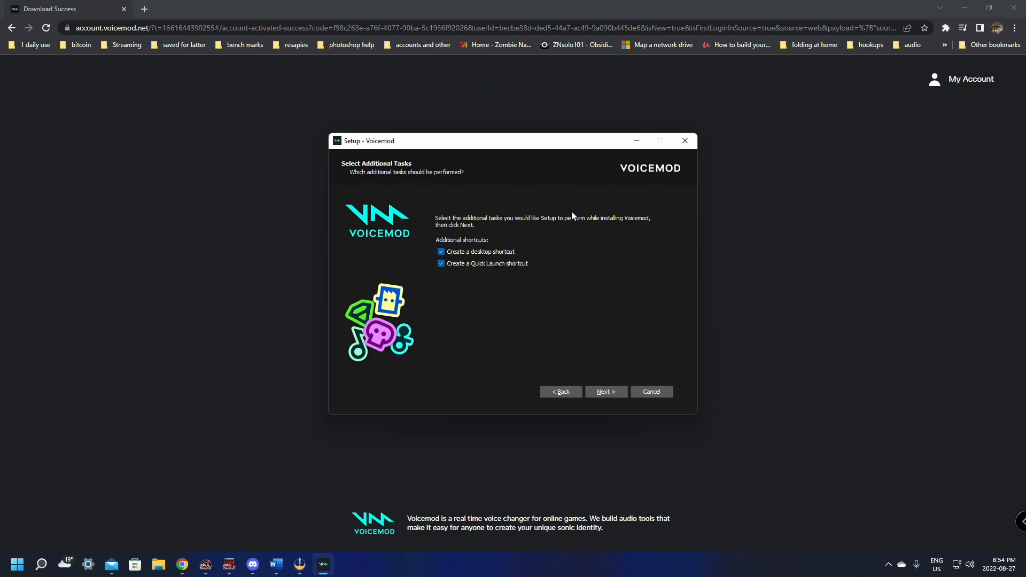
pyautogui.moveTo(449, 225)
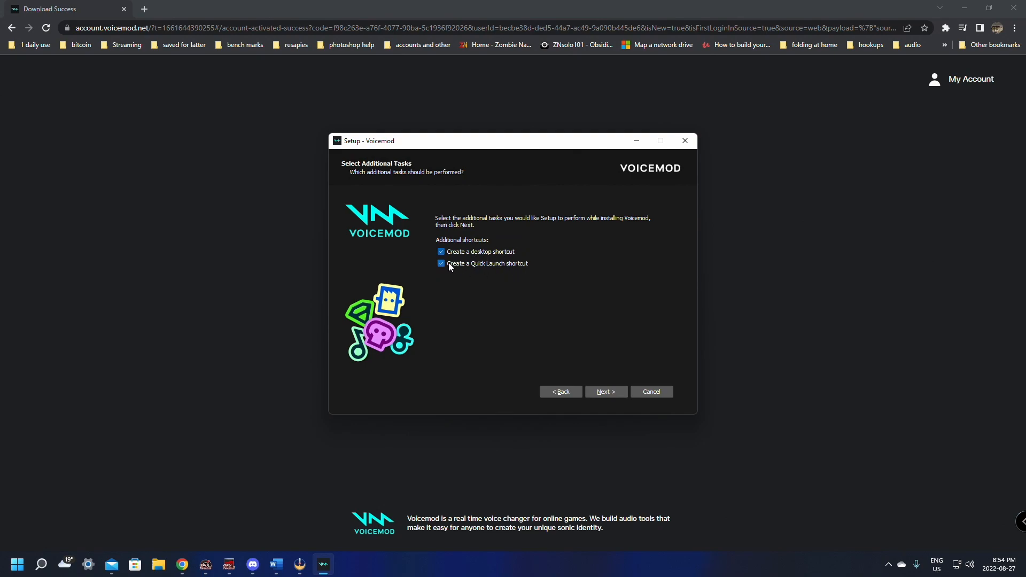
pyautogui.click(440, 262)
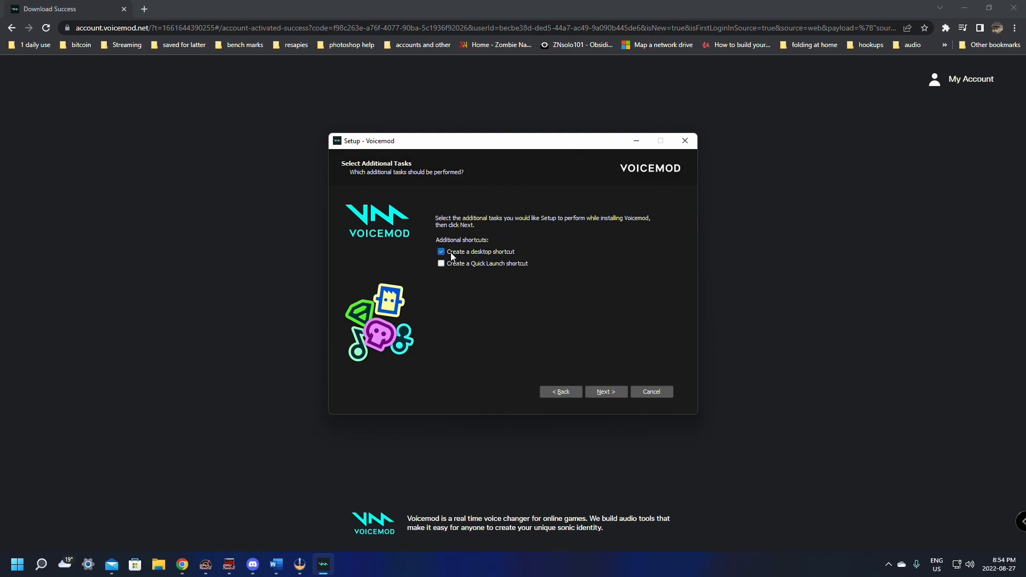
pyautogui.moveTo(493, 257)
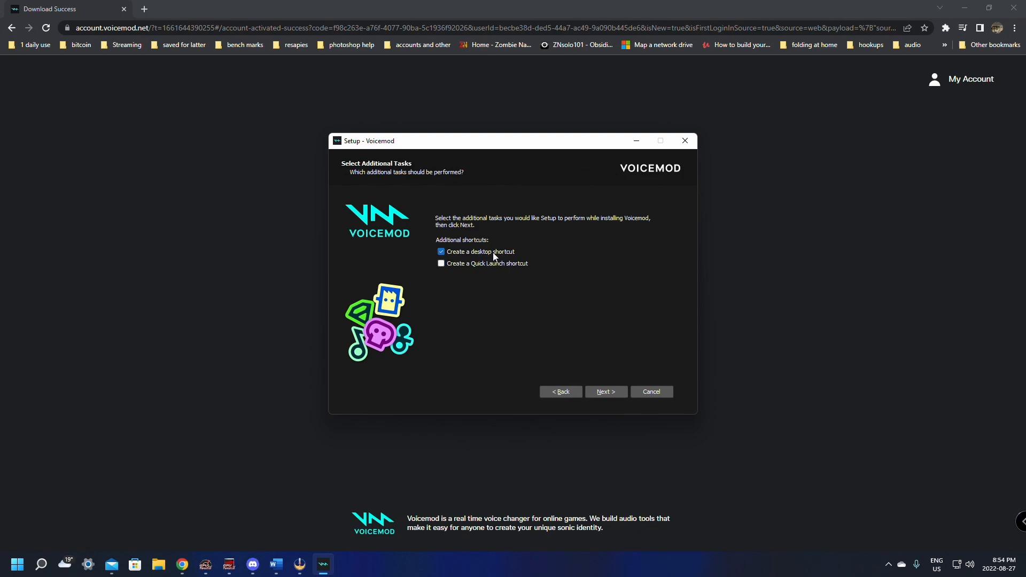
pyautogui.moveTo(499, 161)
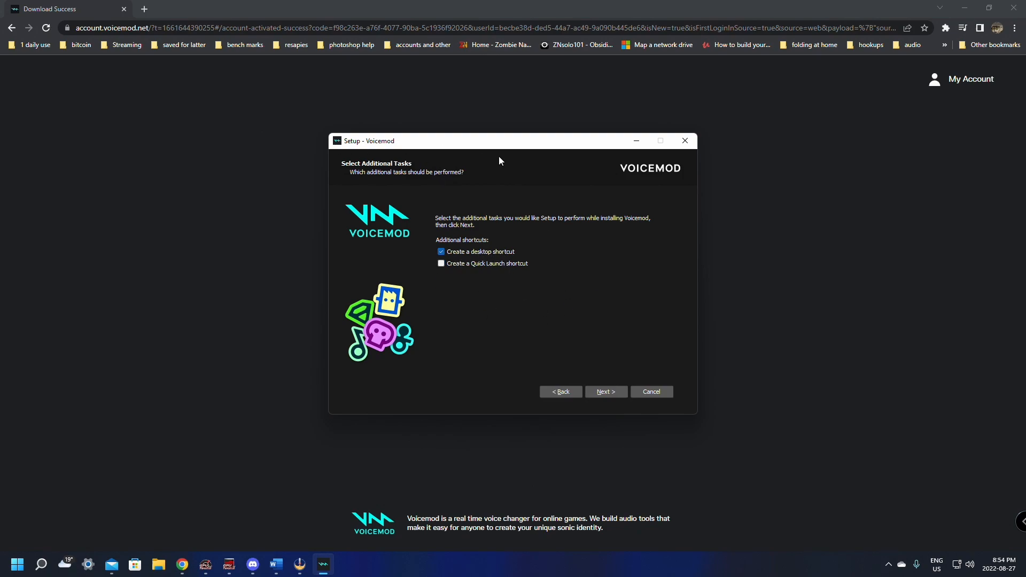
pyautogui.click(604, 391)
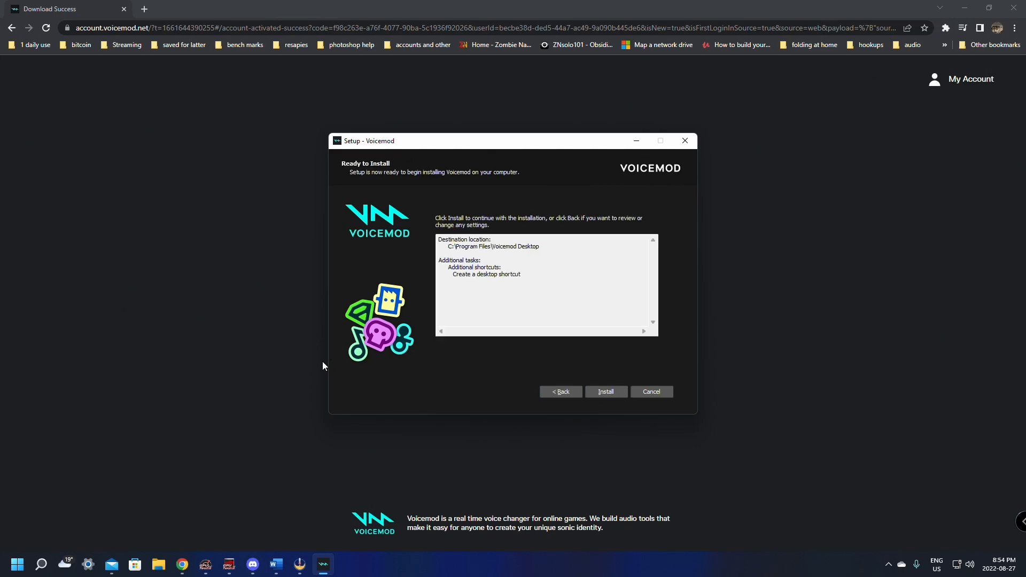
pyautogui.moveTo(390, 294)
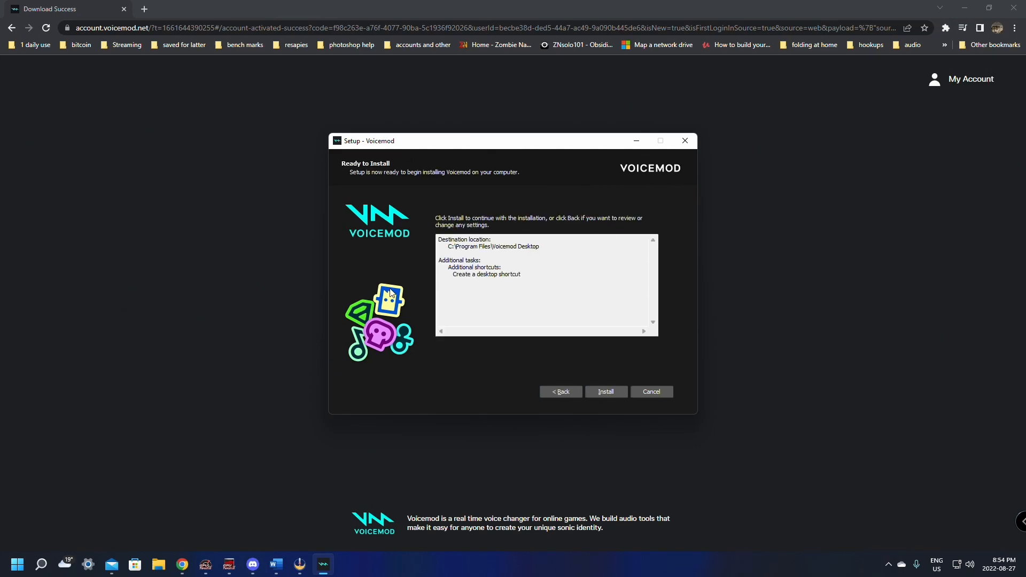
pyautogui.click(604, 391)
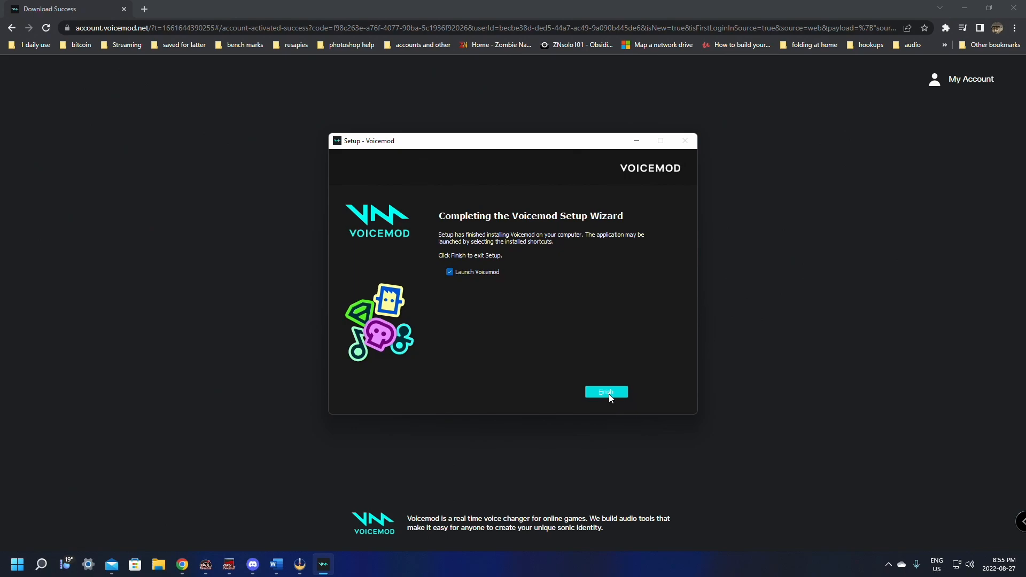
pyautogui.click(605, 391)
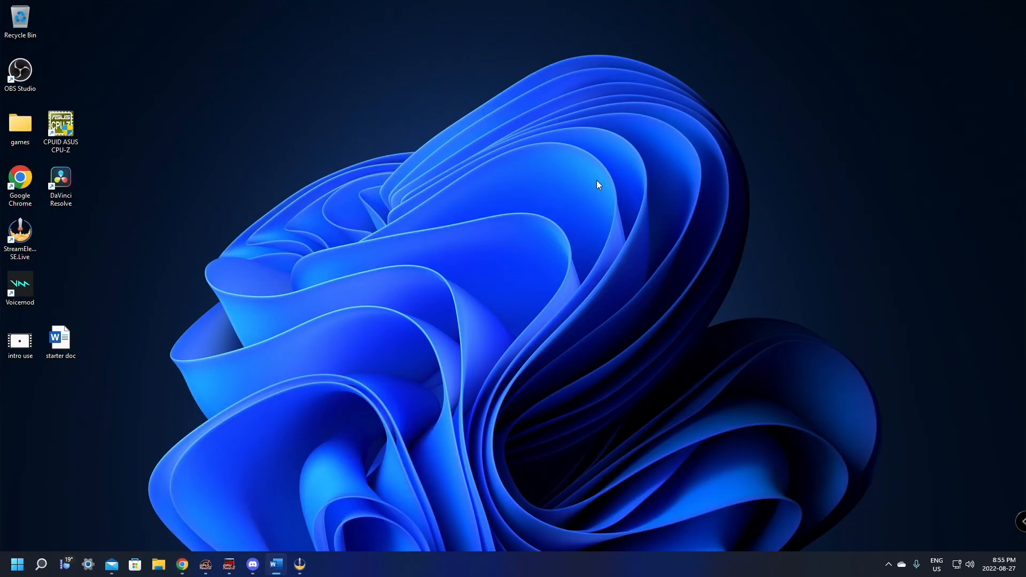
# - Start Voicemod from the desktop shortcut and choose Enter Voicemod on the welcome window
pyautogui.doubleClick(20, 288)
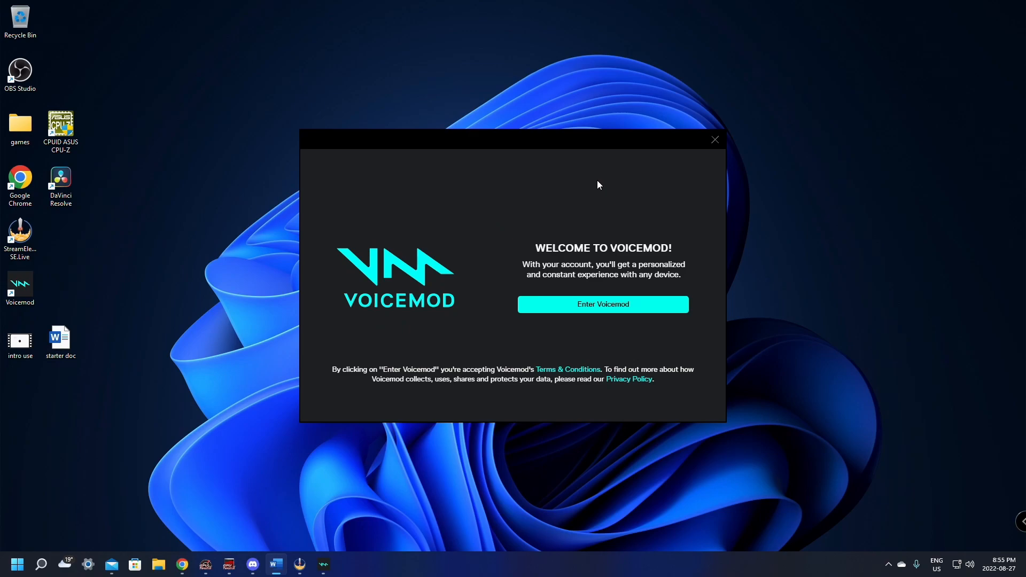
pyautogui.moveTo(602, 308)
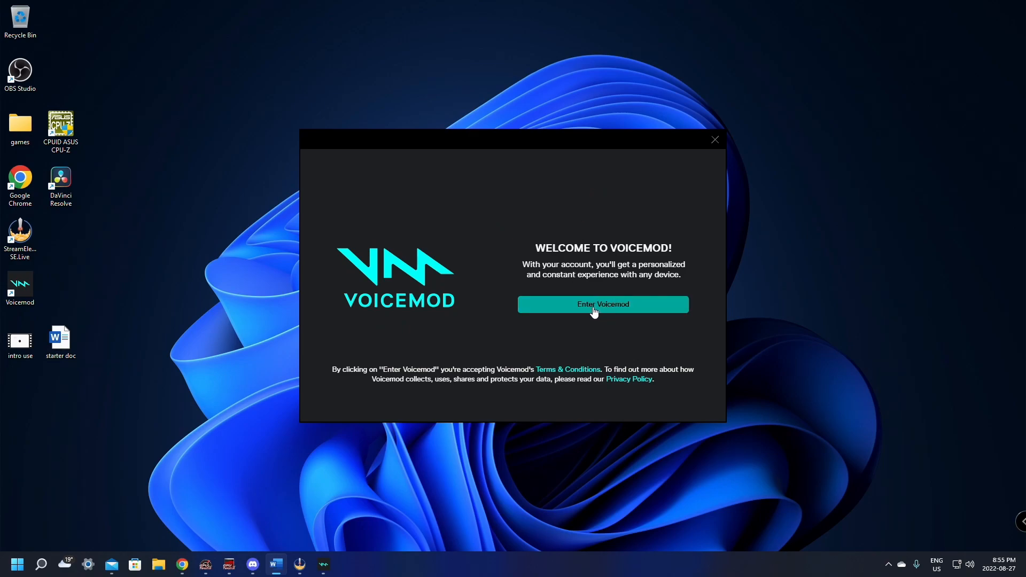
pyautogui.click(601, 304)
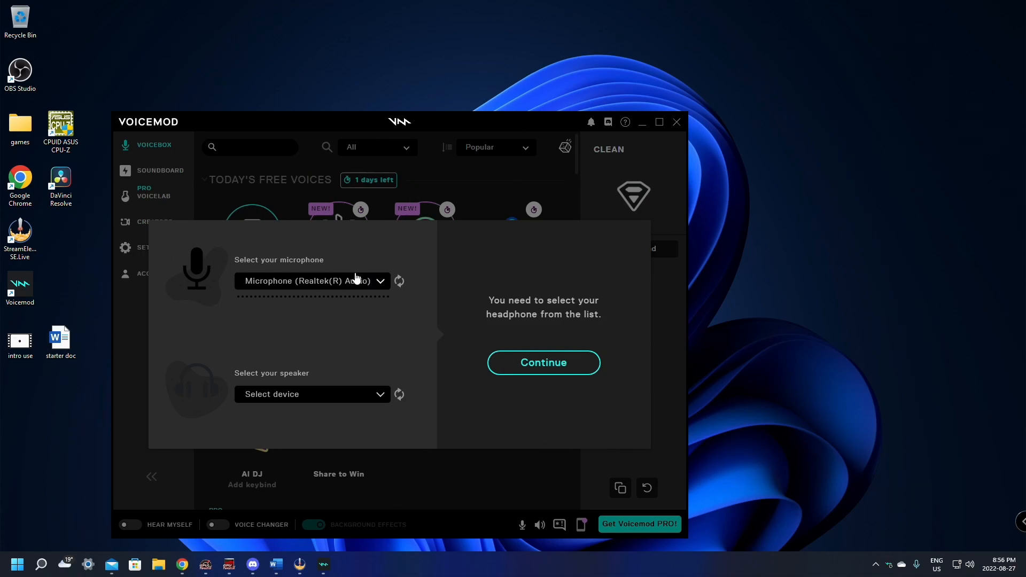
pyautogui.moveTo(244, 389)
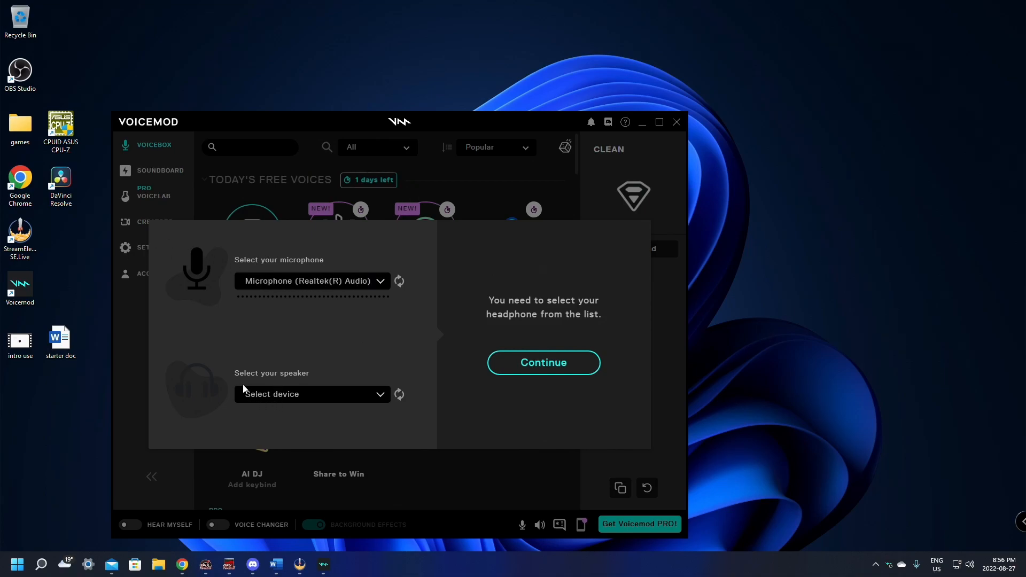
# - Select Speakers (Realtek(R) Audio) as output and finish setup with I'm done!
pyautogui.click(311, 394)
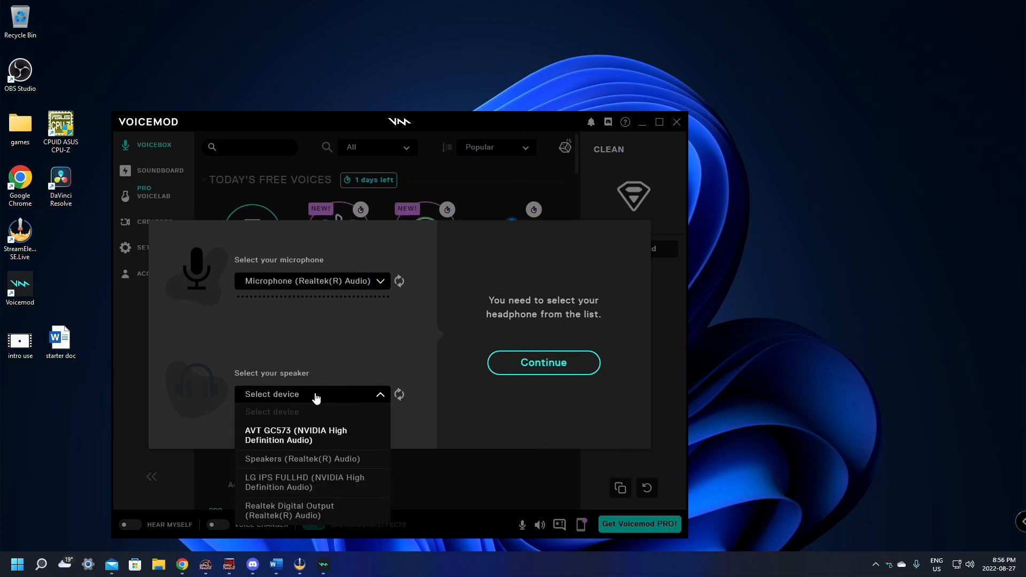
pyautogui.click(379, 394)
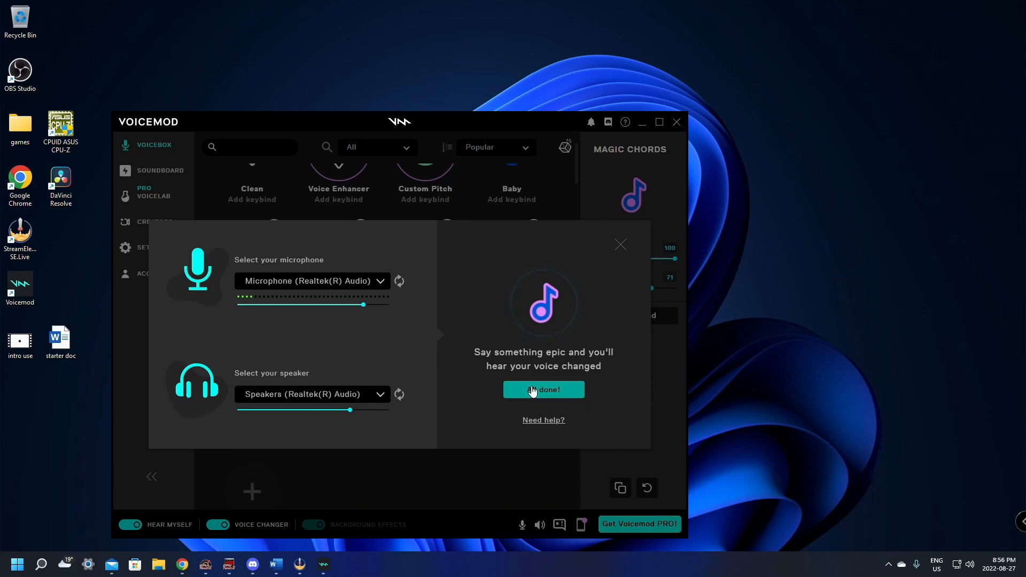
pyautogui.click(542, 389)
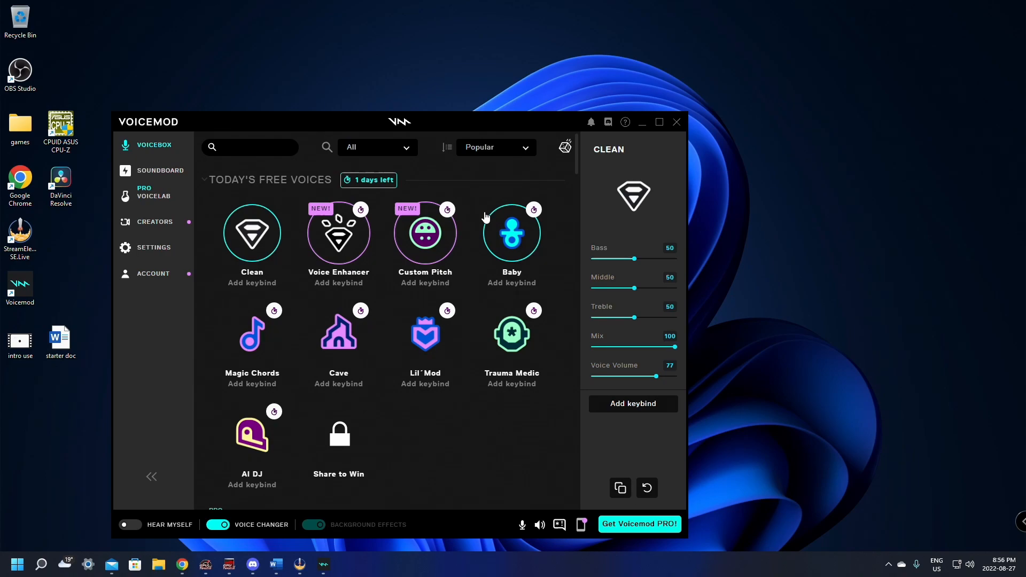
# - Open Soundboard > Creators > Voicemod Live and choose Connect with Twitch
pyautogui.click(161, 170)
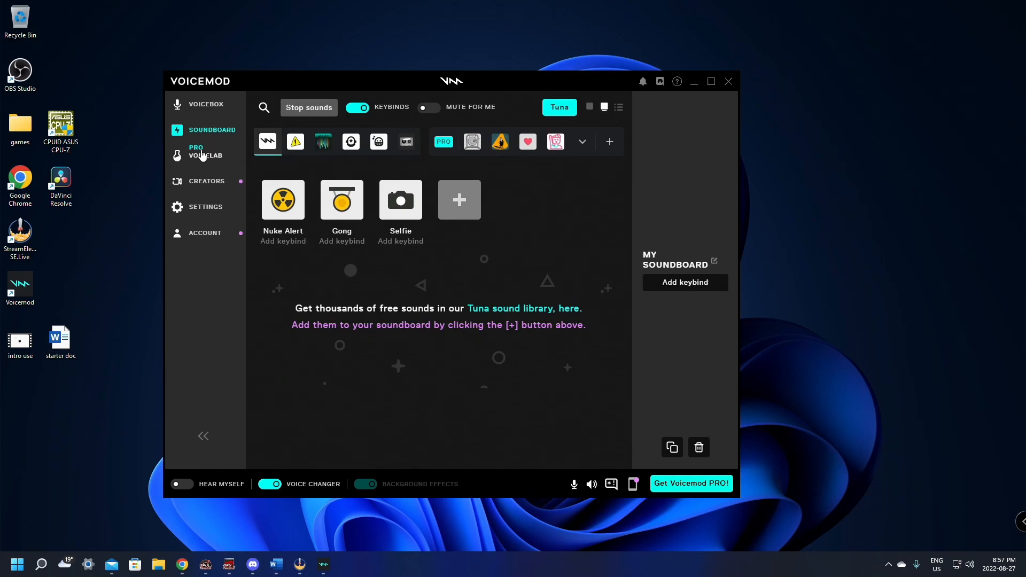
pyautogui.click(206, 181)
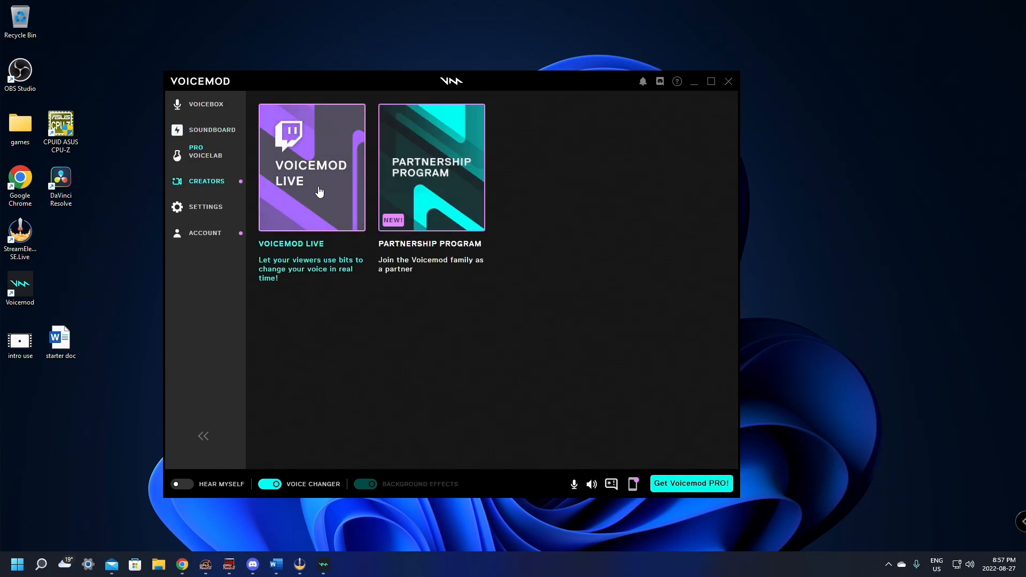
pyautogui.moveTo(338, 268)
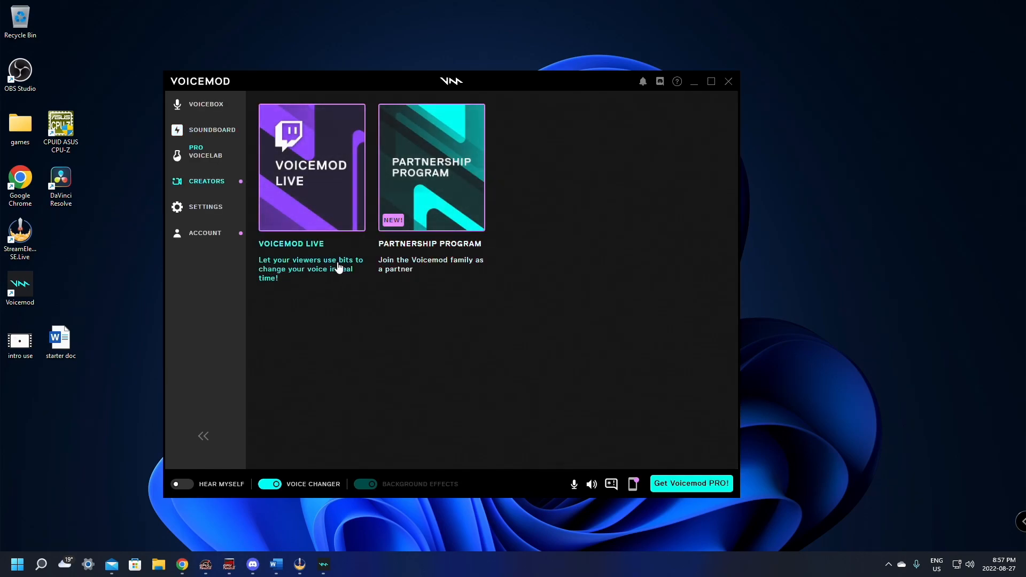
pyautogui.click(311, 166)
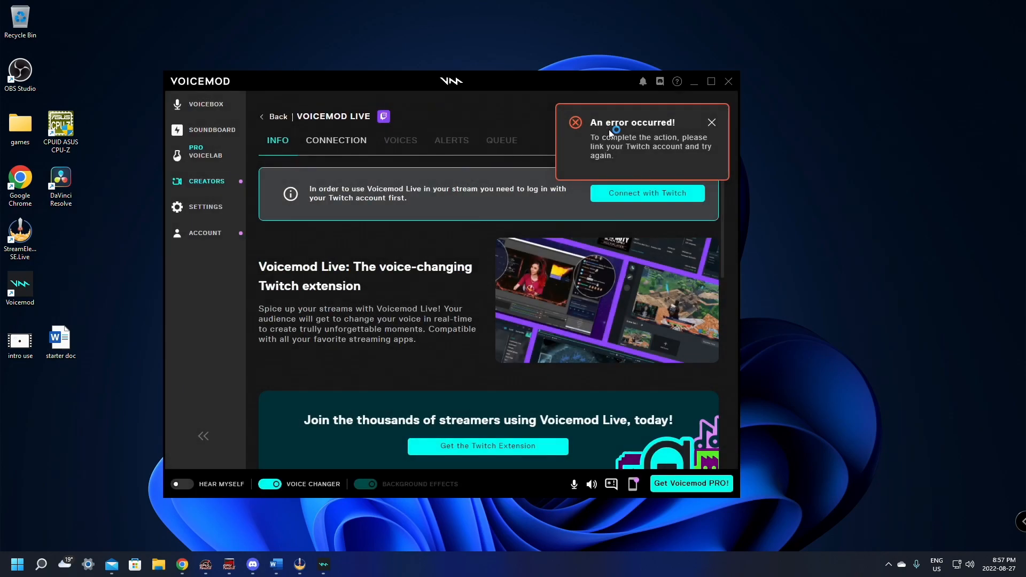
pyautogui.moveTo(591, 156)
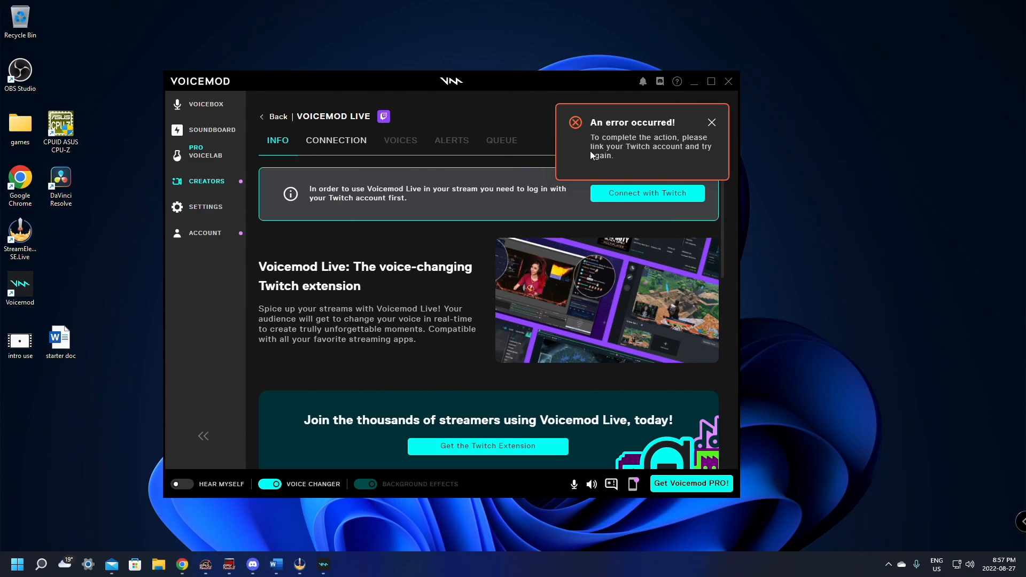
pyautogui.moveTo(602, 154)
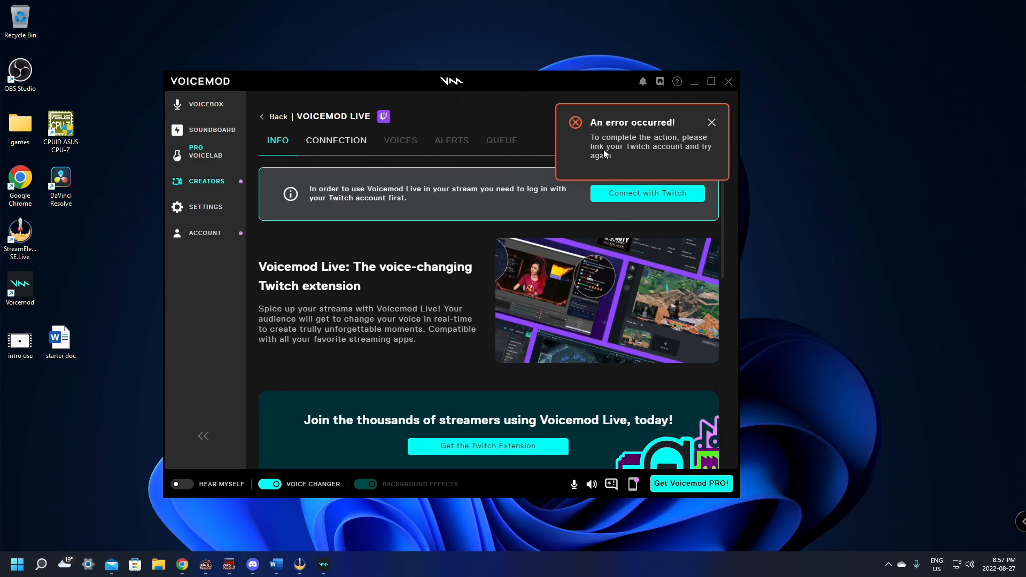
pyautogui.click(646, 193)
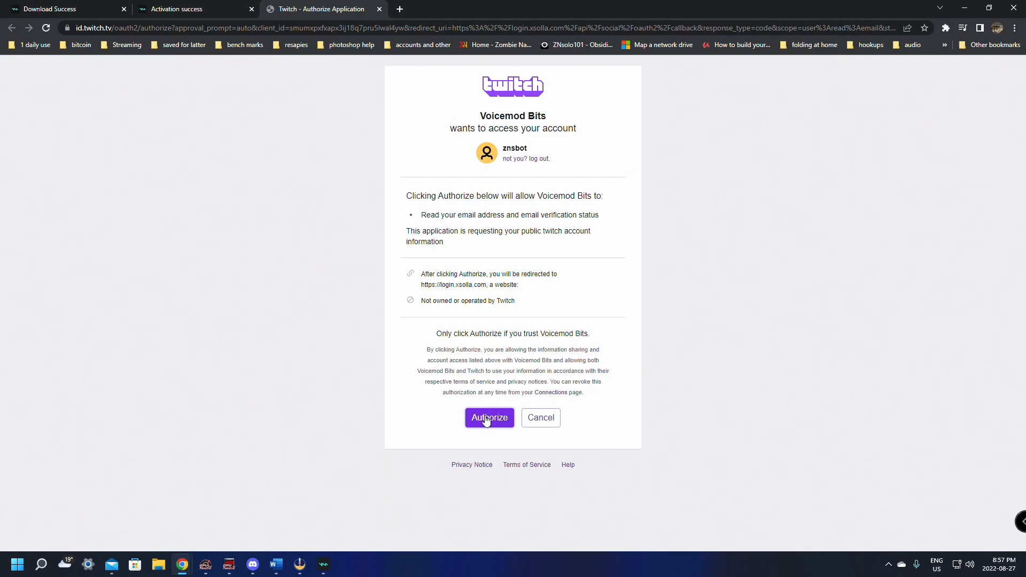
# - Authorize Voicemod Bits on Twitch, then open the Twitch account menu
pyautogui.click(489, 417)
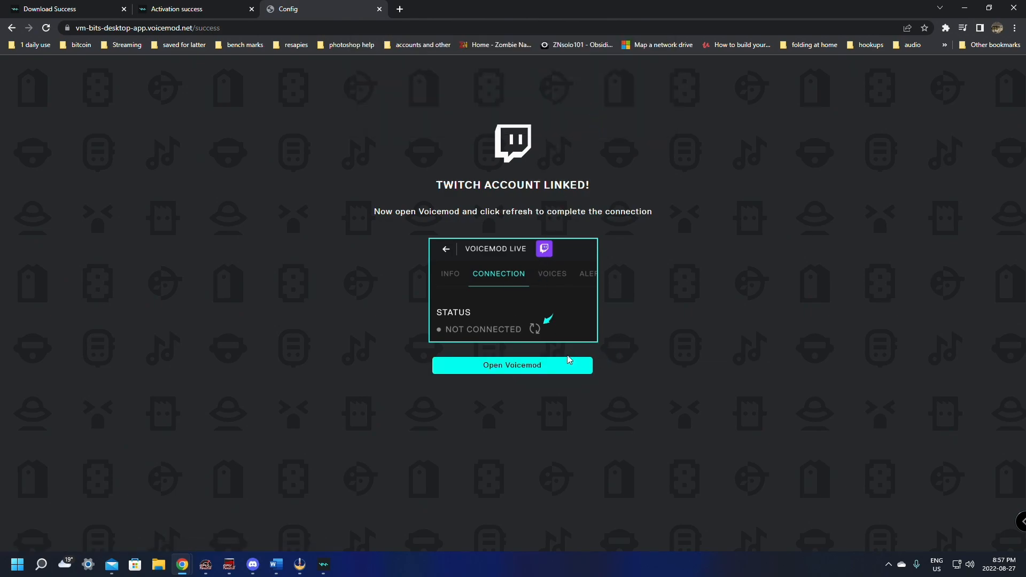
pyautogui.click(513, 365)
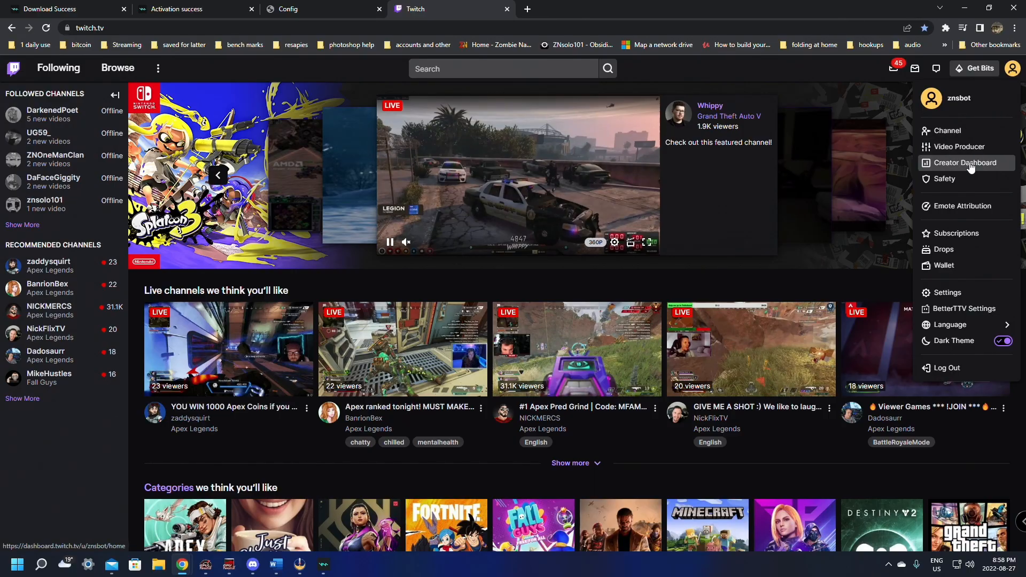
# - Search Twitch extensions for 'voice mod' and install Voicemod Live | Voice changer
pyautogui.click(964, 162)
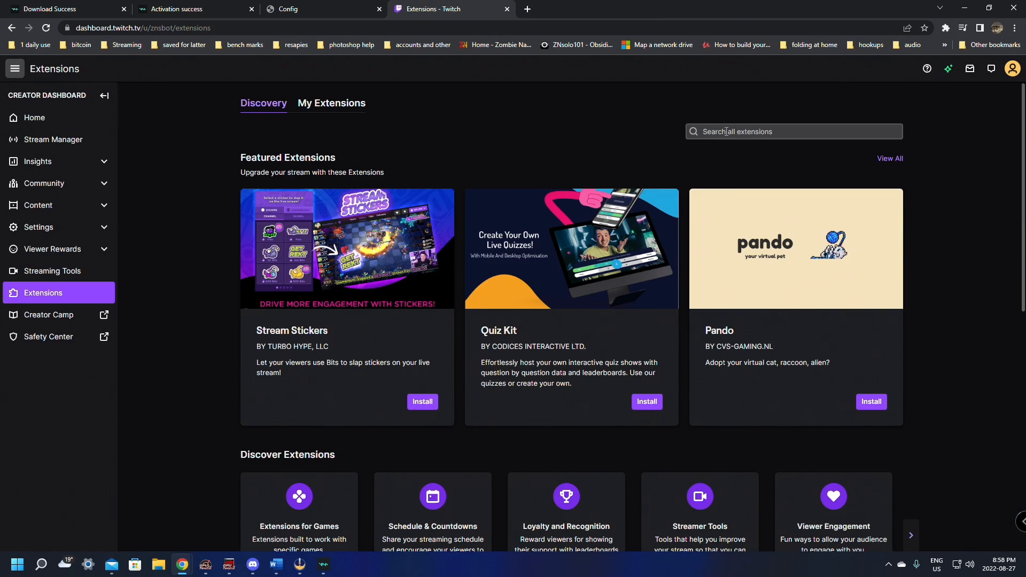
pyautogui.click(792, 131)
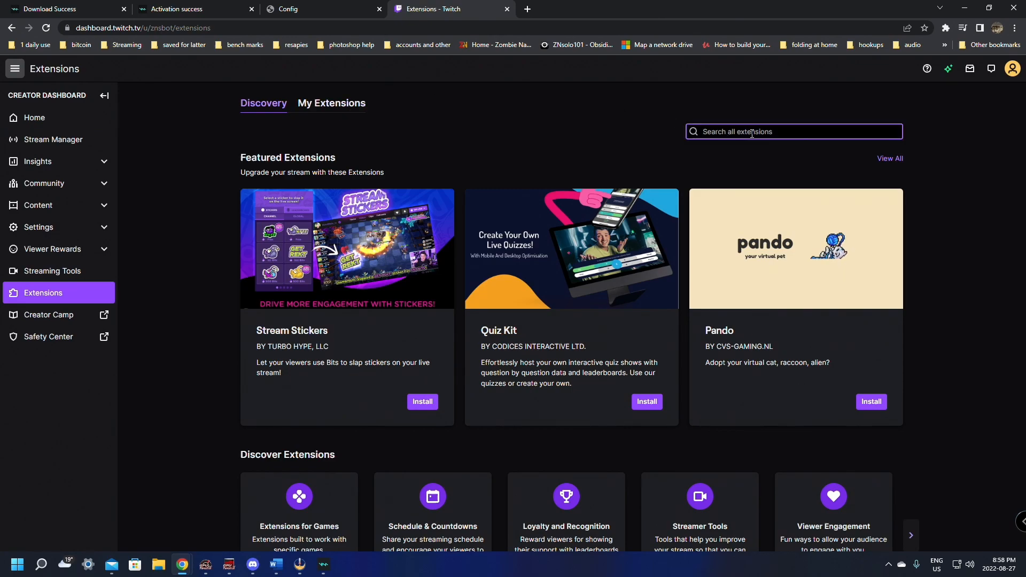
pyautogui.write('voice mod')
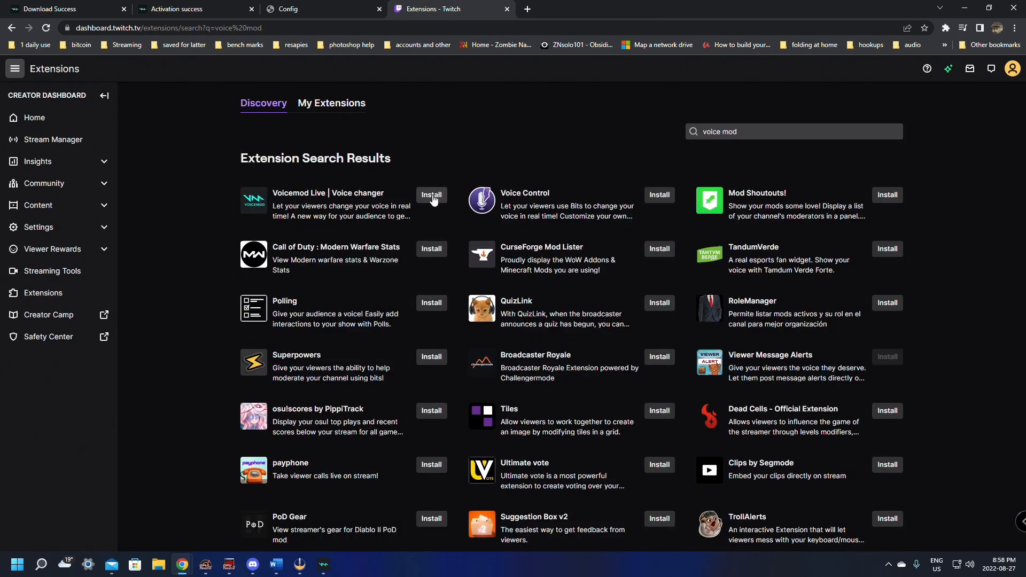
pyautogui.click(431, 195)
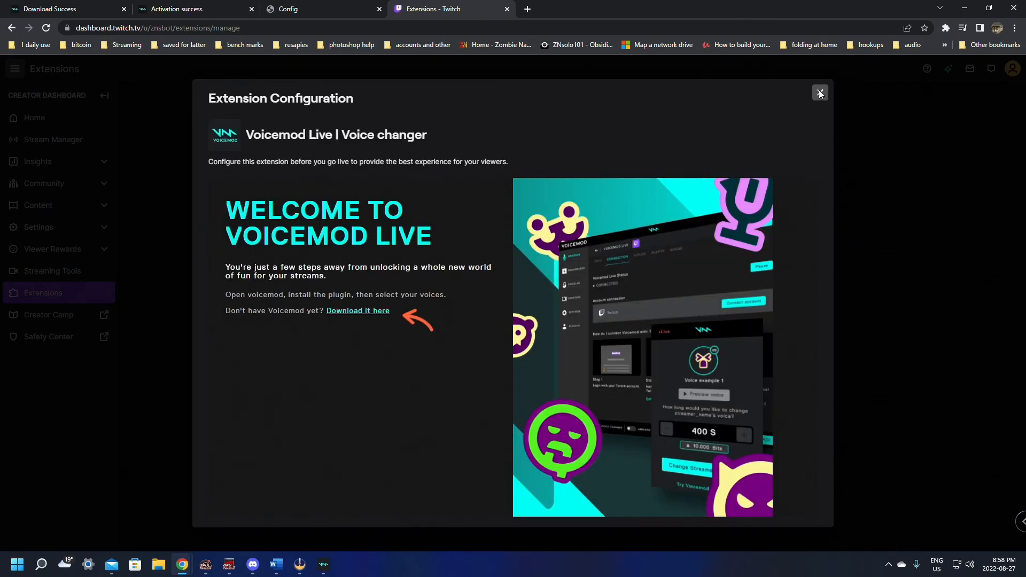
pyautogui.click(819, 92)
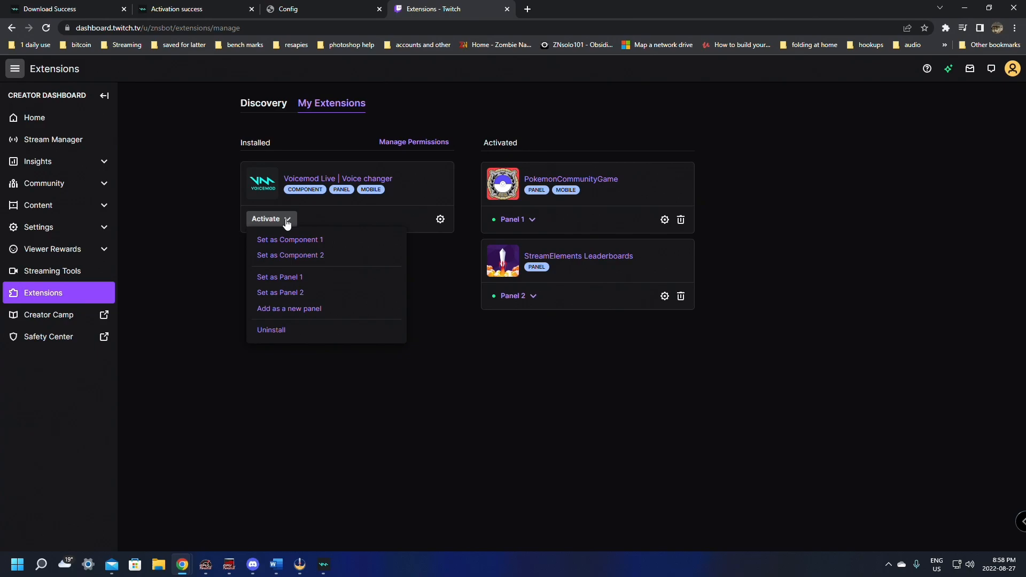
pyautogui.moveTo(305, 315)
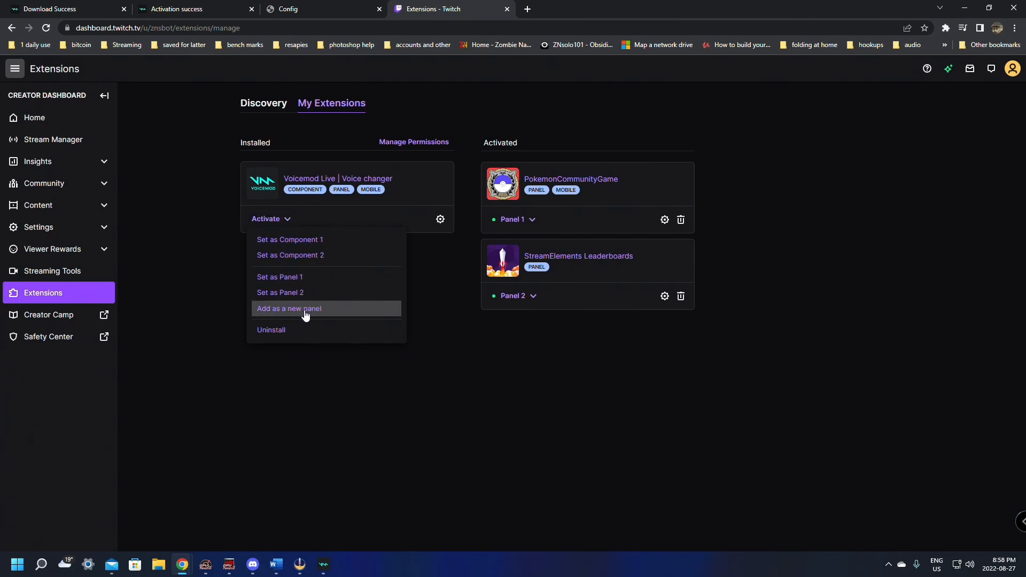
# - Activate Voicemod Live as a new channel panel and authorize Voicemod Bits
pyautogui.click(288, 308)
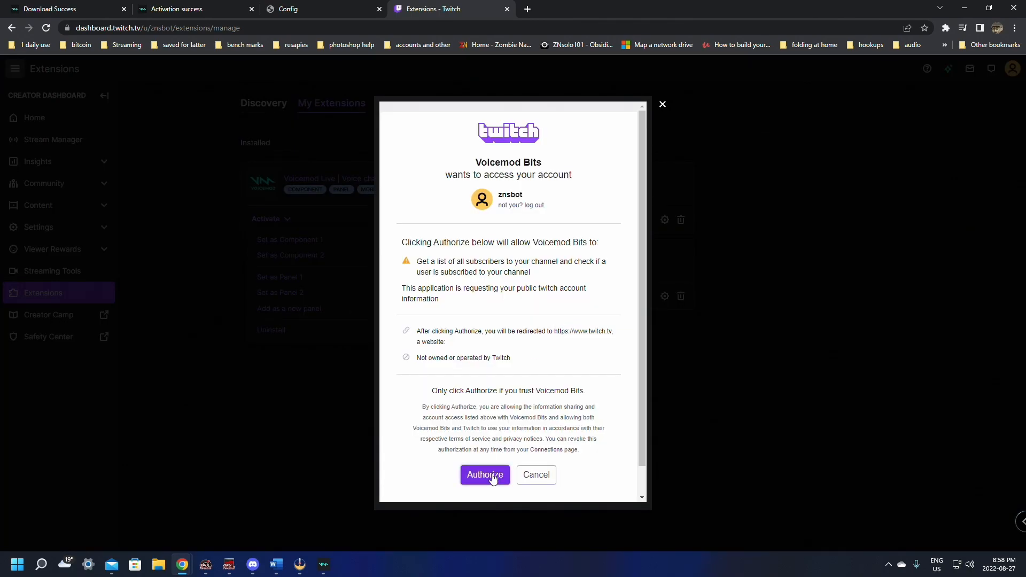
pyautogui.click(484, 475)
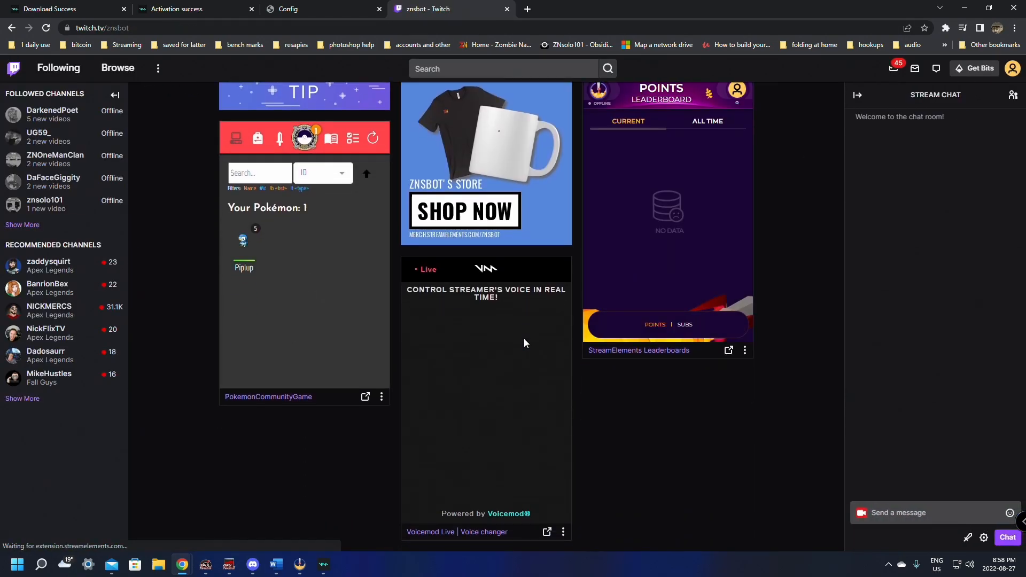
pyautogui.scroll(3)
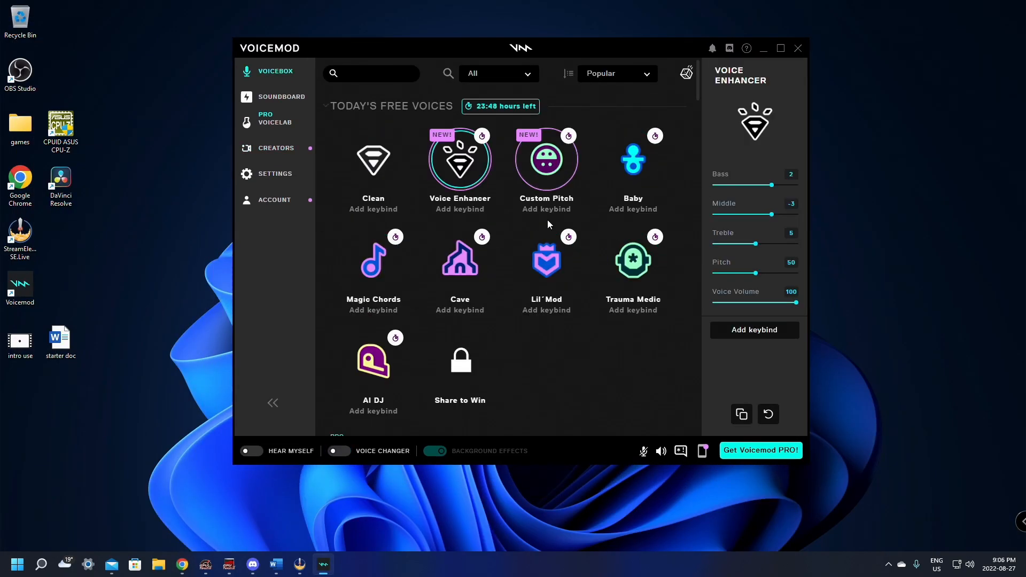
pyautogui.moveTo(367, 221)
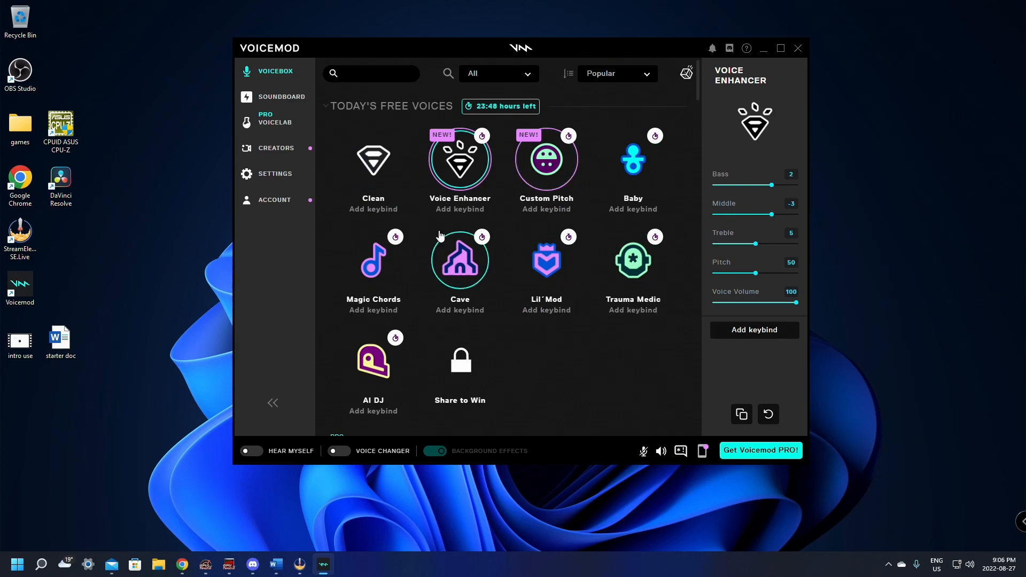
# - In Creators > Voicemod Live voice settings, add Baby to Voices Displayed
pyautogui.click(276, 147)
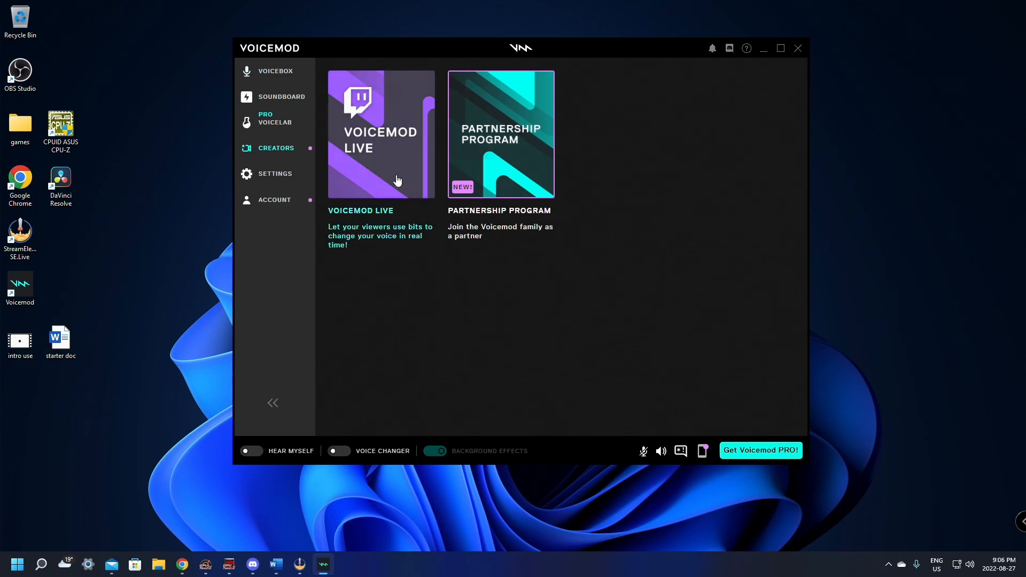
pyautogui.click(381, 134)
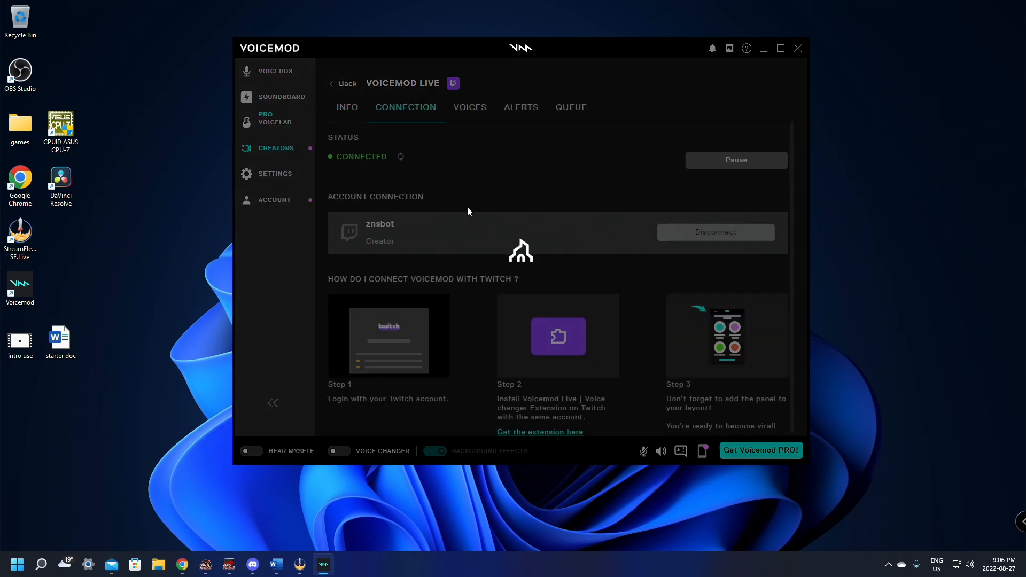
pyautogui.moveTo(464, 128)
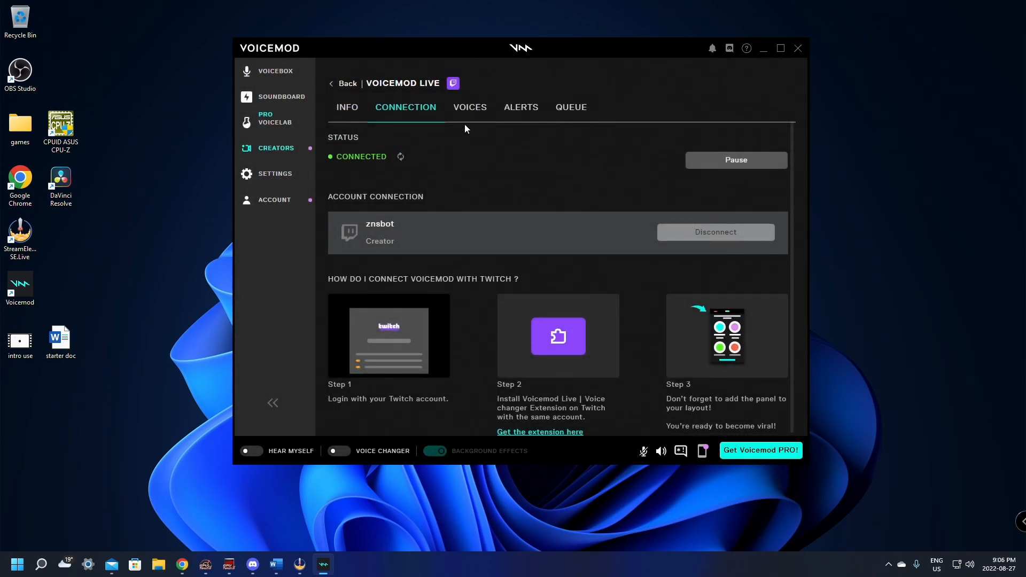
pyautogui.moveTo(386, 218)
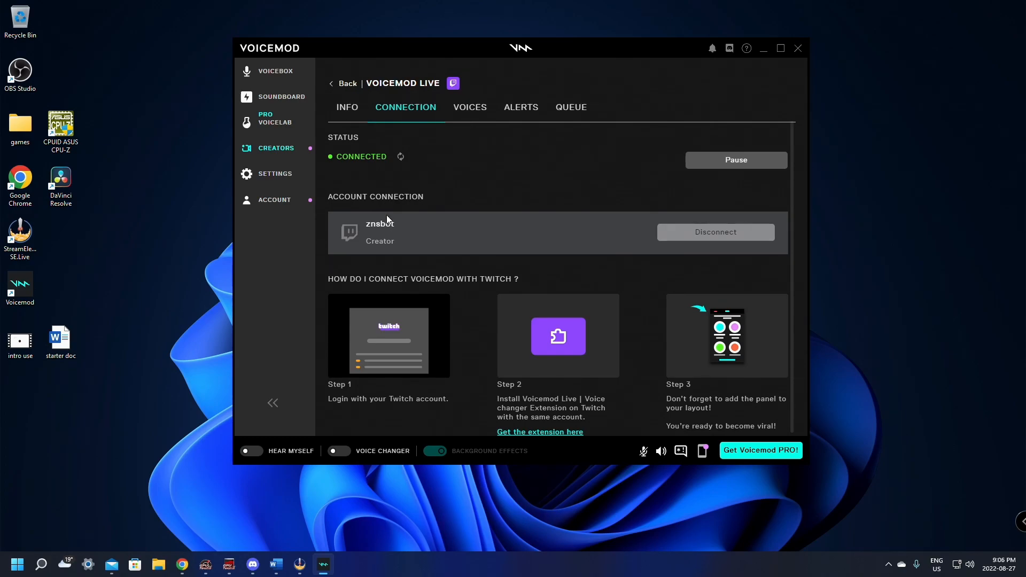
pyautogui.moveTo(593, 50)
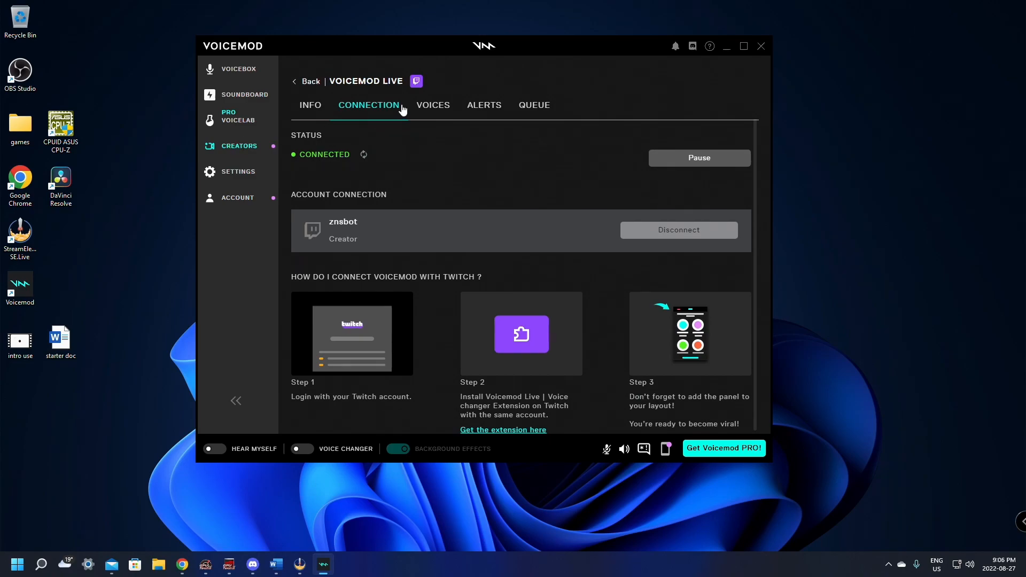
pyautogui.click(432, 105)
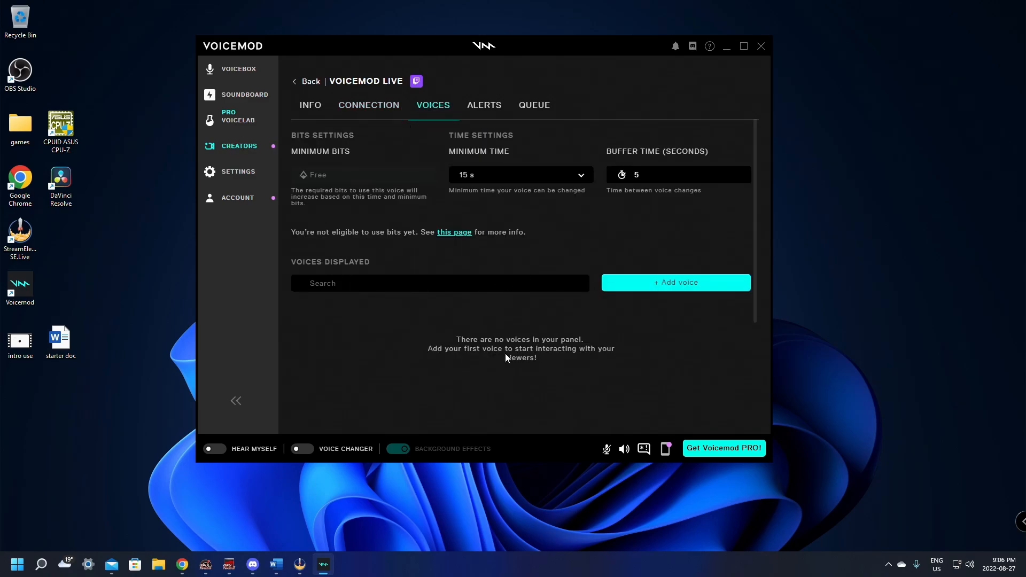
pyautogui.moveTo(356, 245)
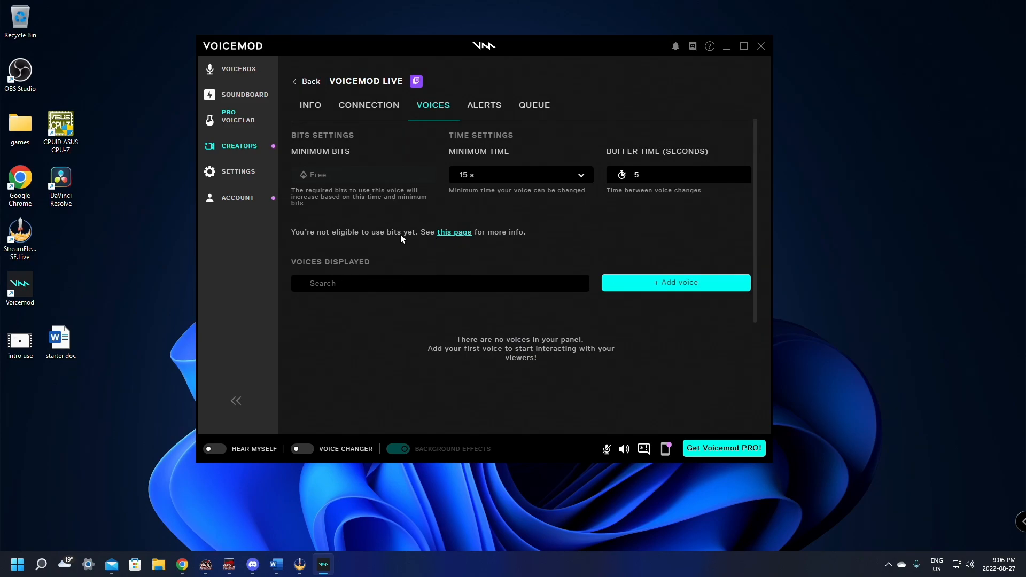
pyautogui.click(675, 282)
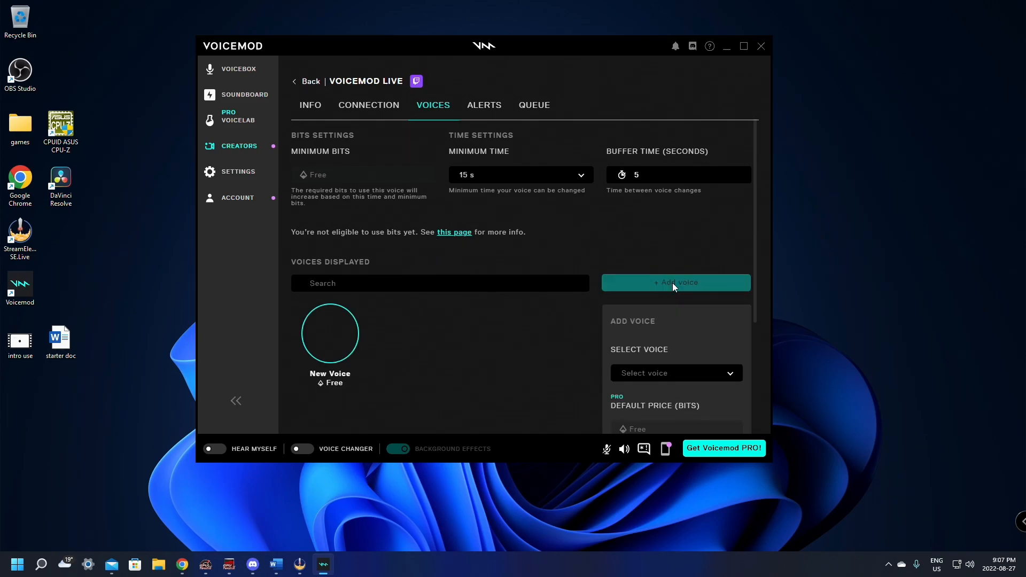
pyautogui.click(675, 372)
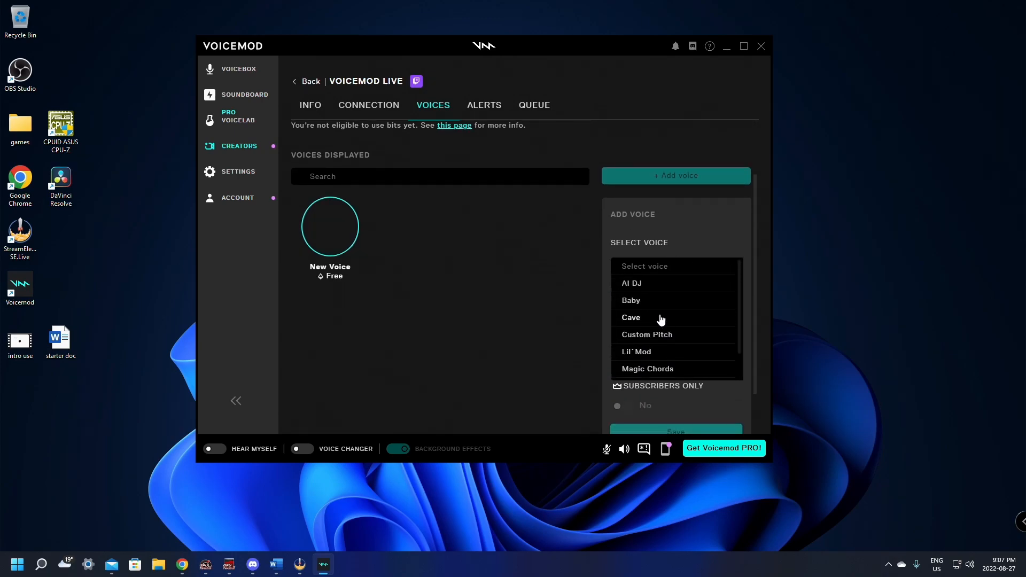
pyautogui.click(630, 299)
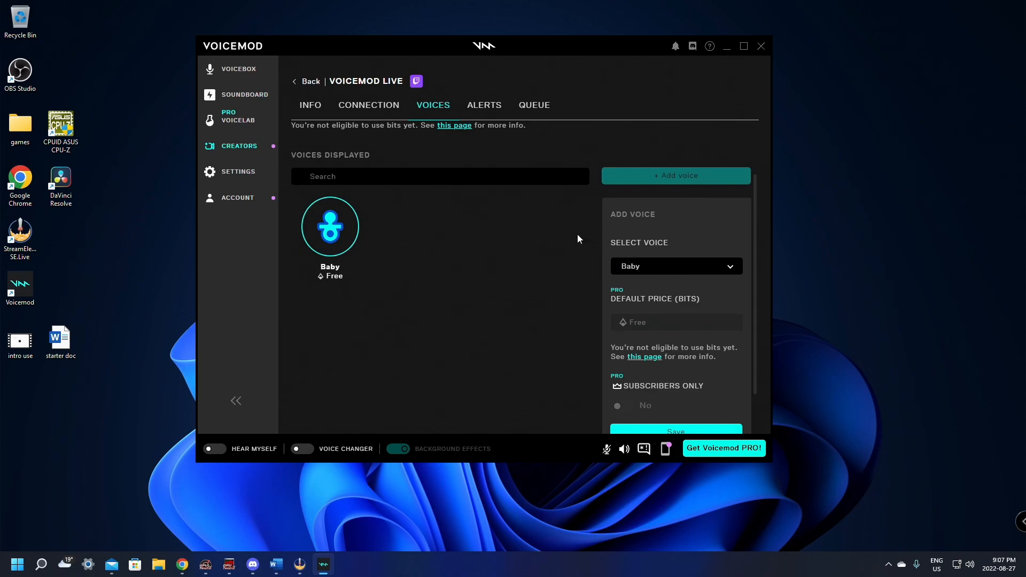
pyautogui.scroll(-3)
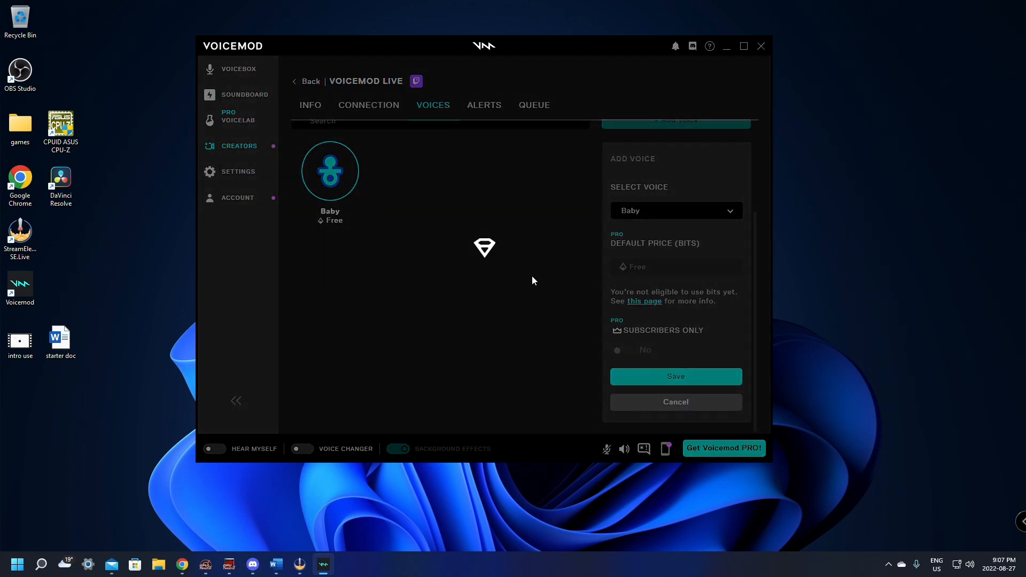
# - Add Cave and Lil'Mod as the other displayed voices
pyautogui.click(675, 209)
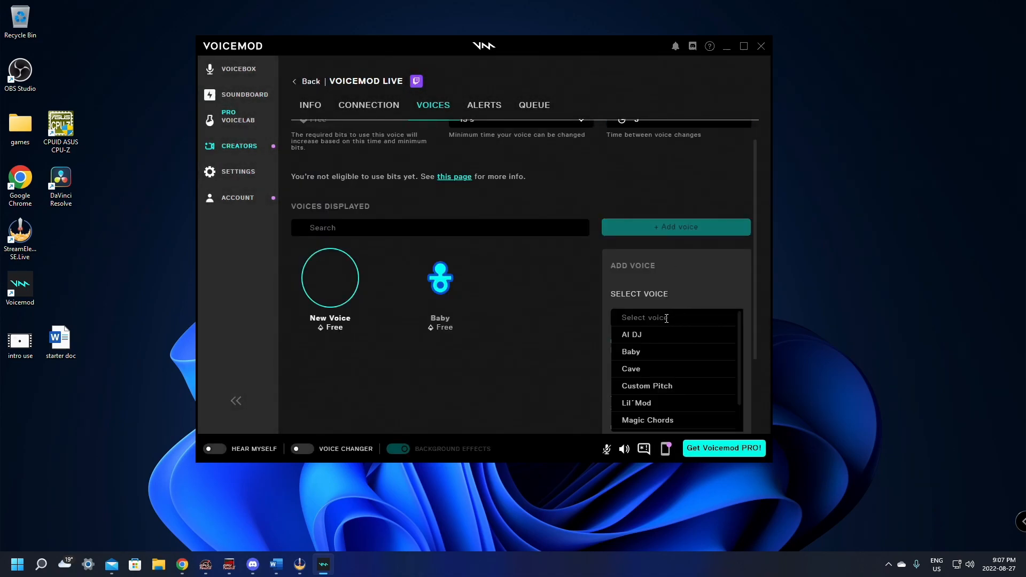
pyautogui.click(630, 368)
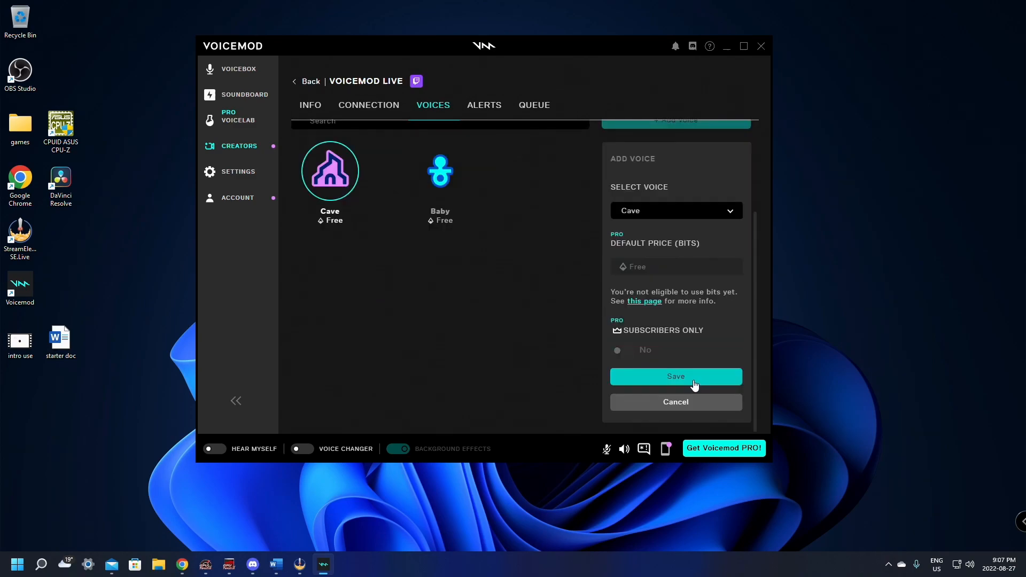
pyautogui.click(675, 376)
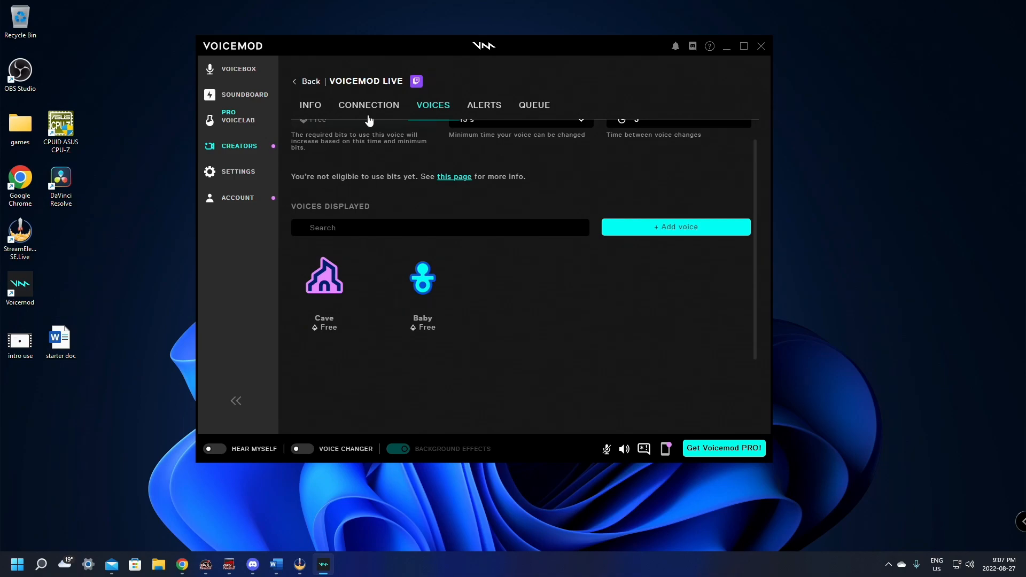
pyautogui.click(675, 227)
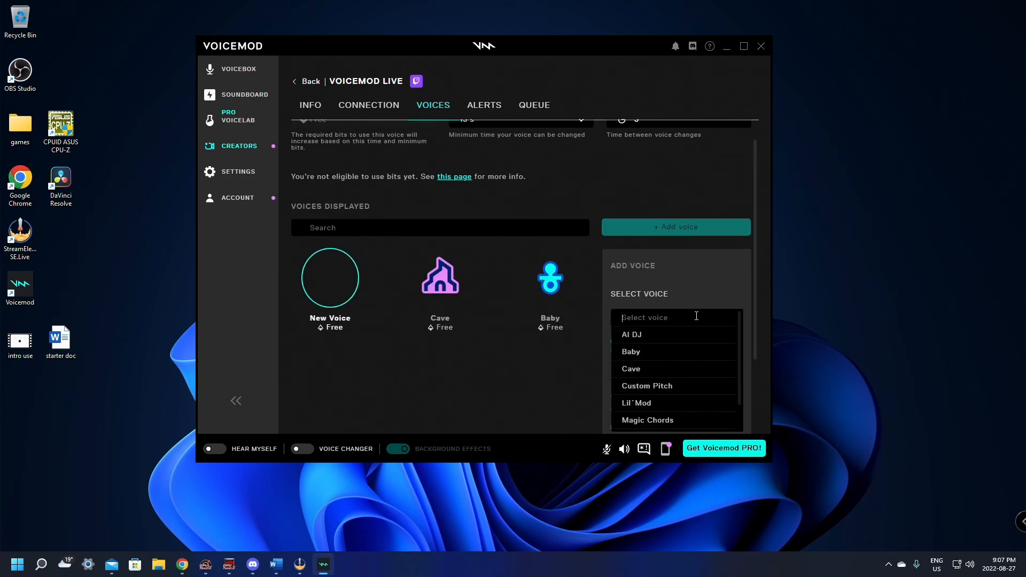
pyautogui.click(635, 402)
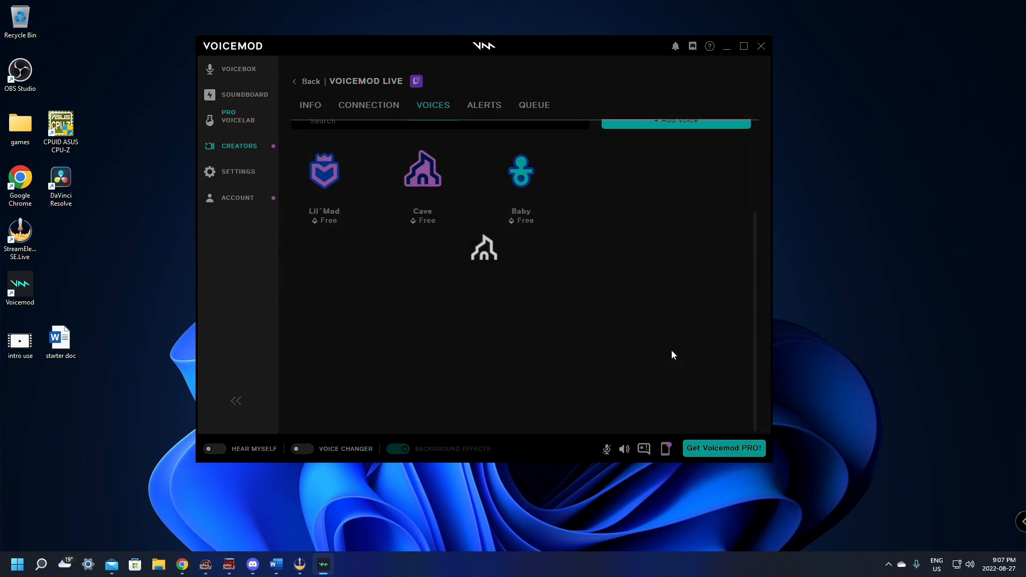
pyautogui.scroll(3)
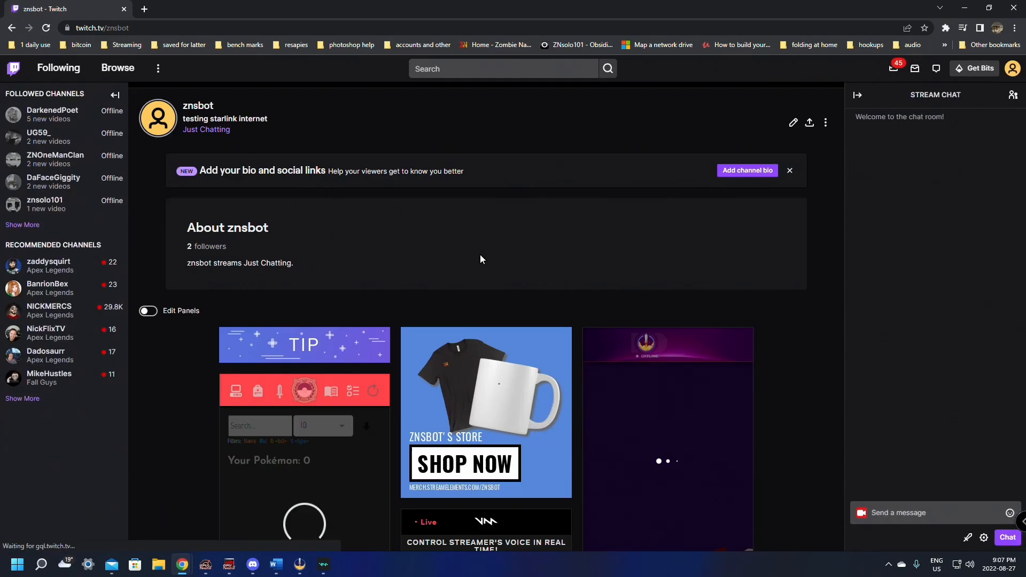
# - Request Lil'Mod from the channel's Voicemod Live panel and confirm it is queued
pyautogui.scroll(-3)
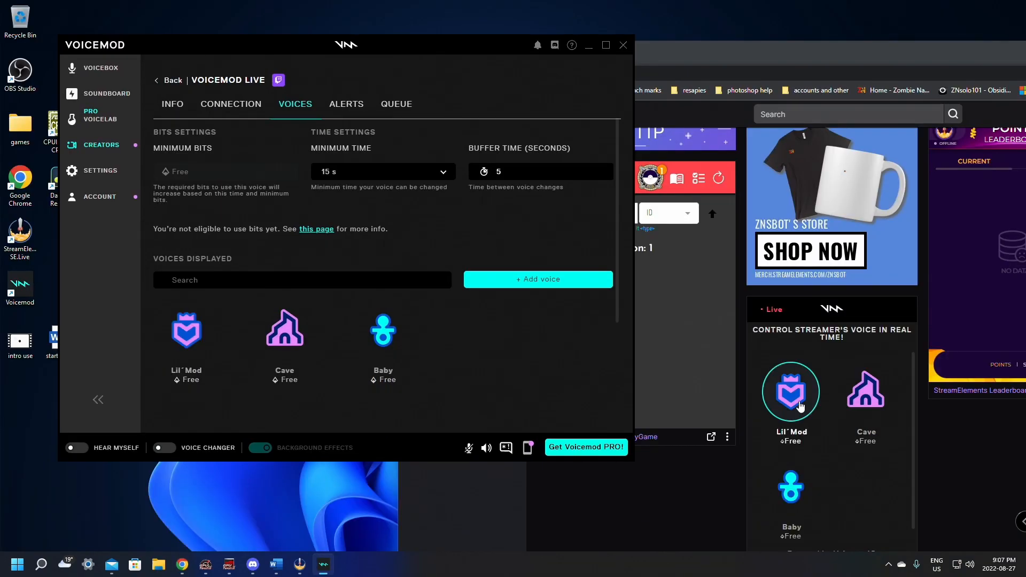
pyautogui.moveTo(796, 400)
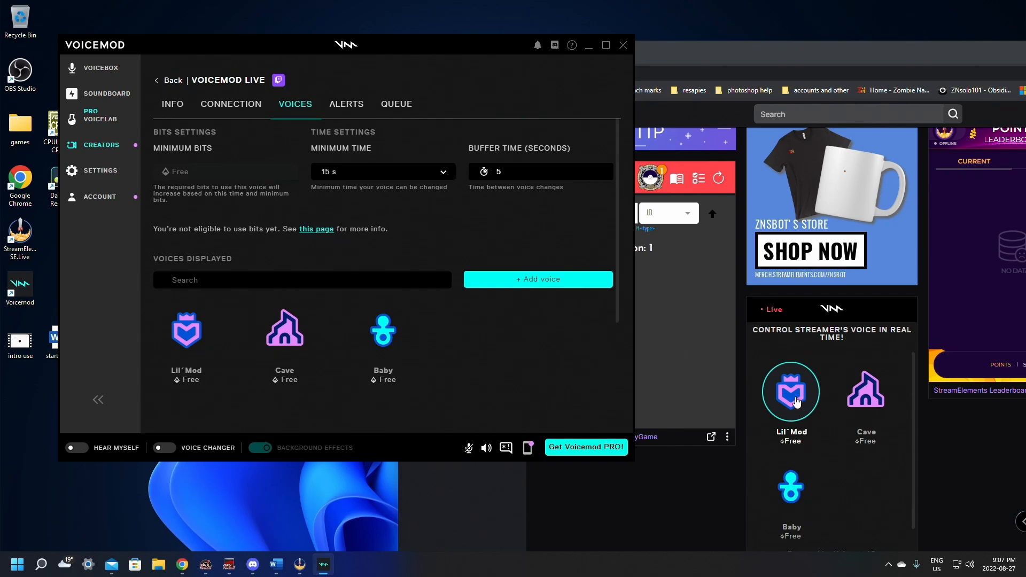
pyautogui.click(76, 448)
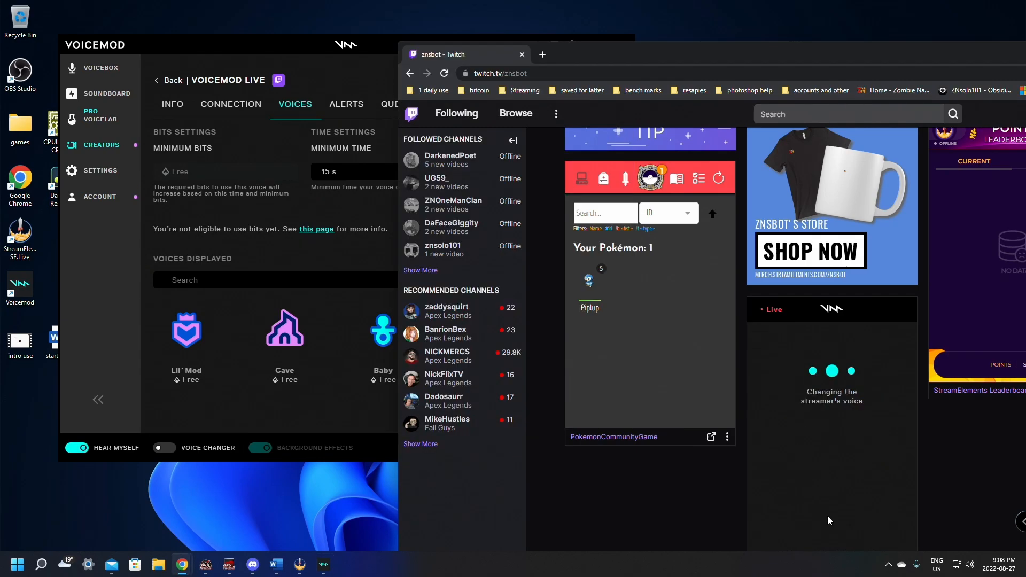
pyautogui.click(163, 448)
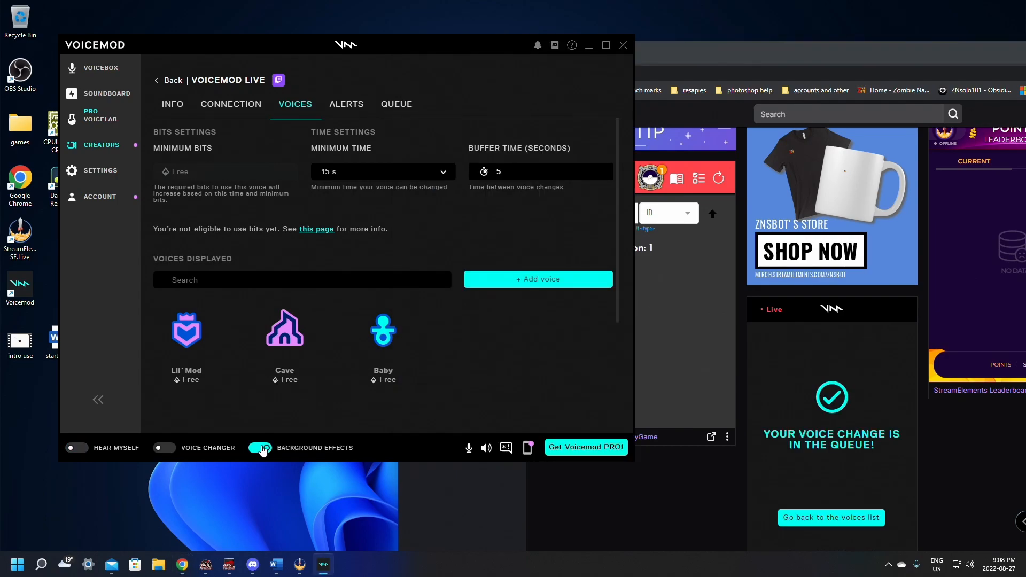
pyautogui.click(259, 448)
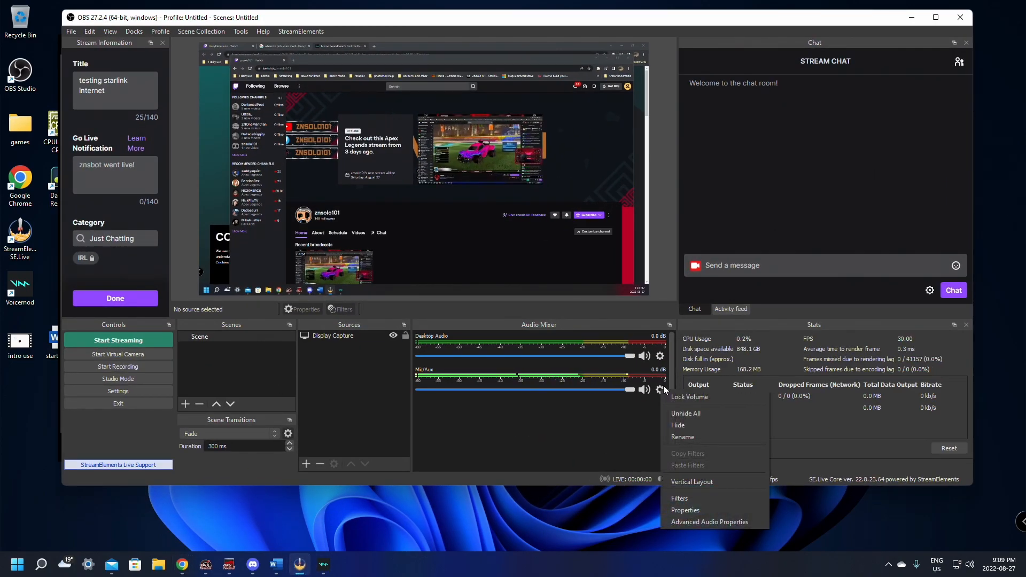
# - Set the OBS Mic/Aux device to Microphone (Voicemod Virtual Audio Device (WDM))
pyautogui.click(685, 510)
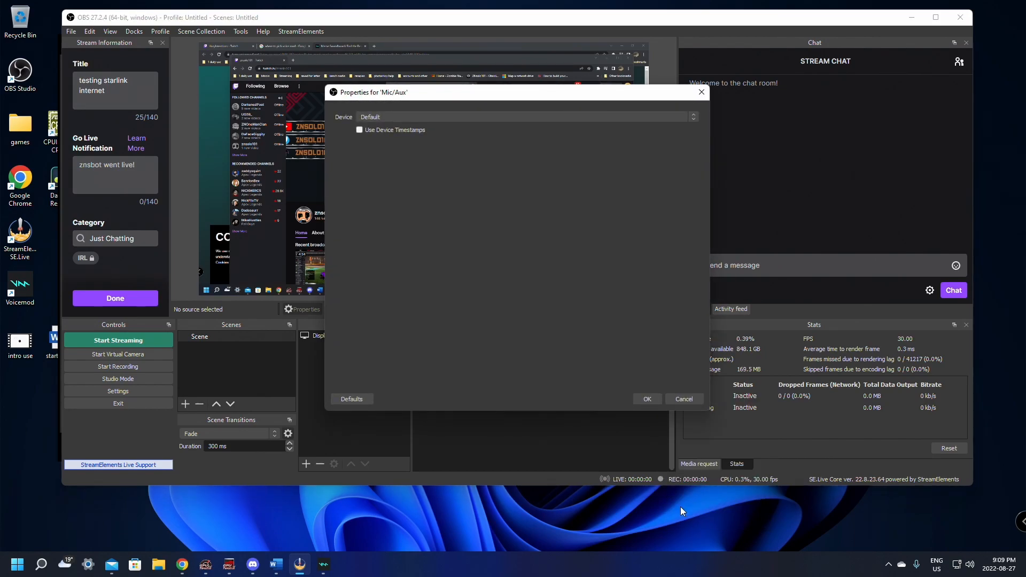
pyautogui.click(517, 117)
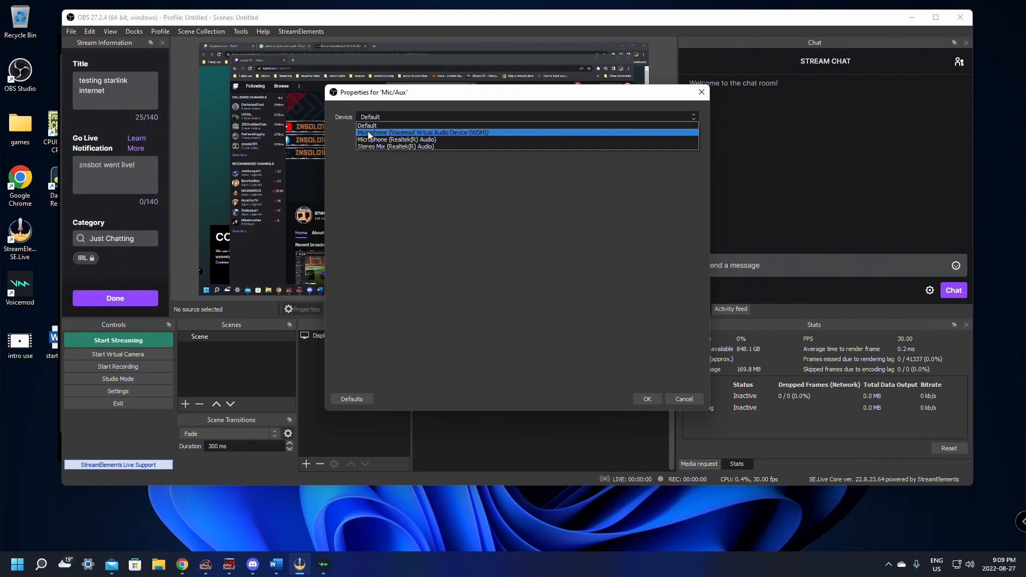
pyautogui.moveTo(444, 137)
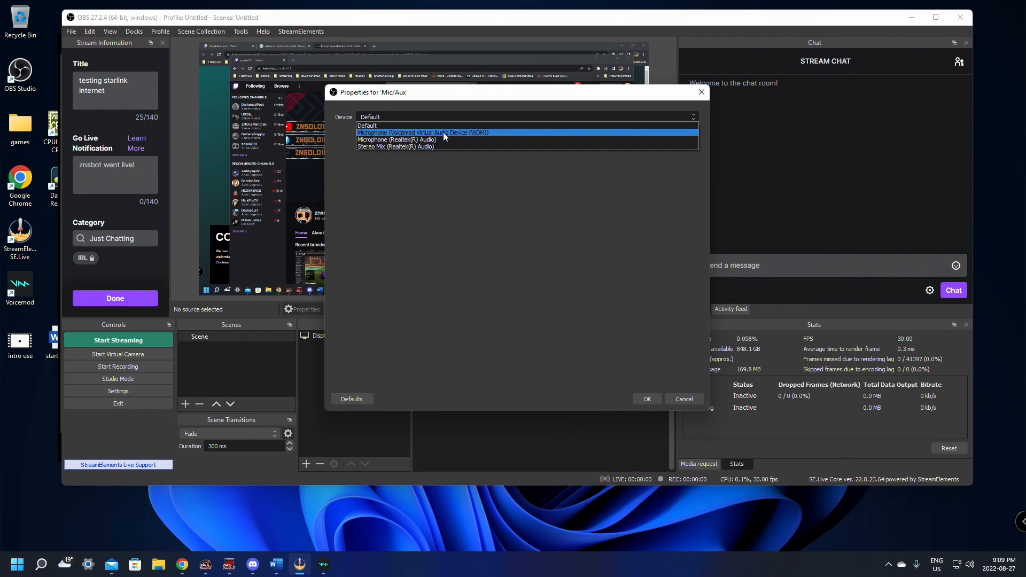
pyautogui.moveTo(456, 138)
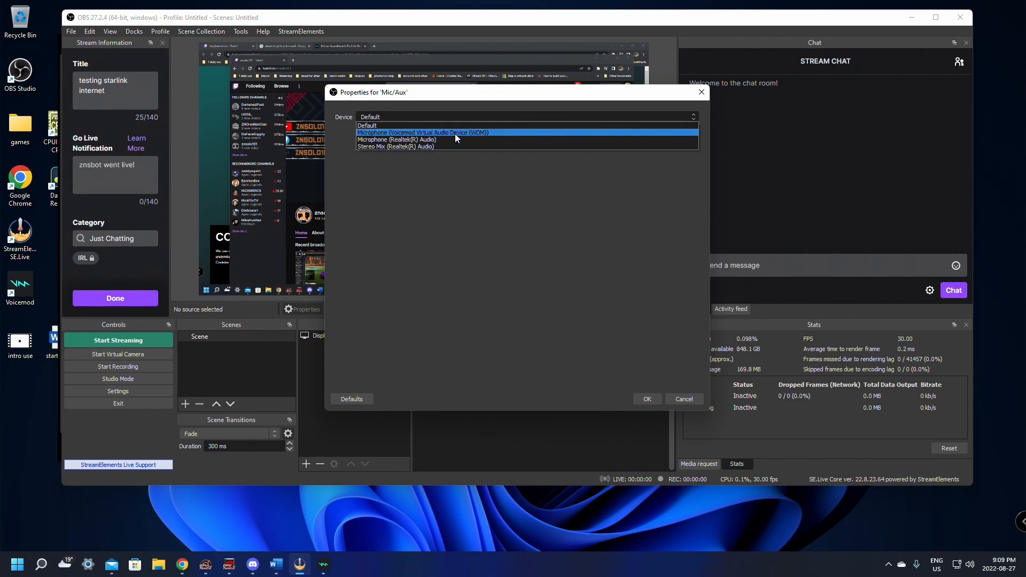
pyautogui.click(423, 131)
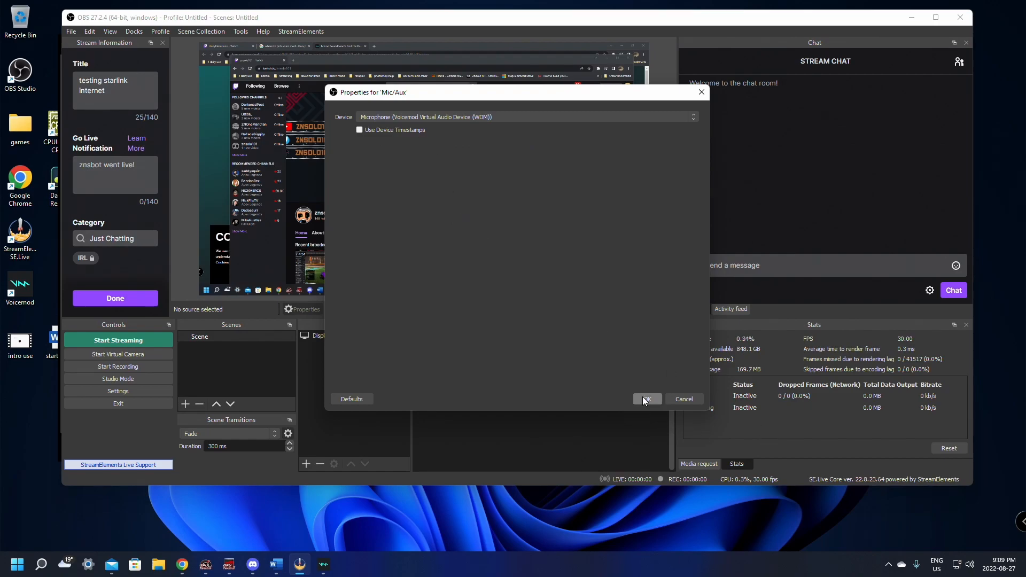
pyautogui.click(645, 399)
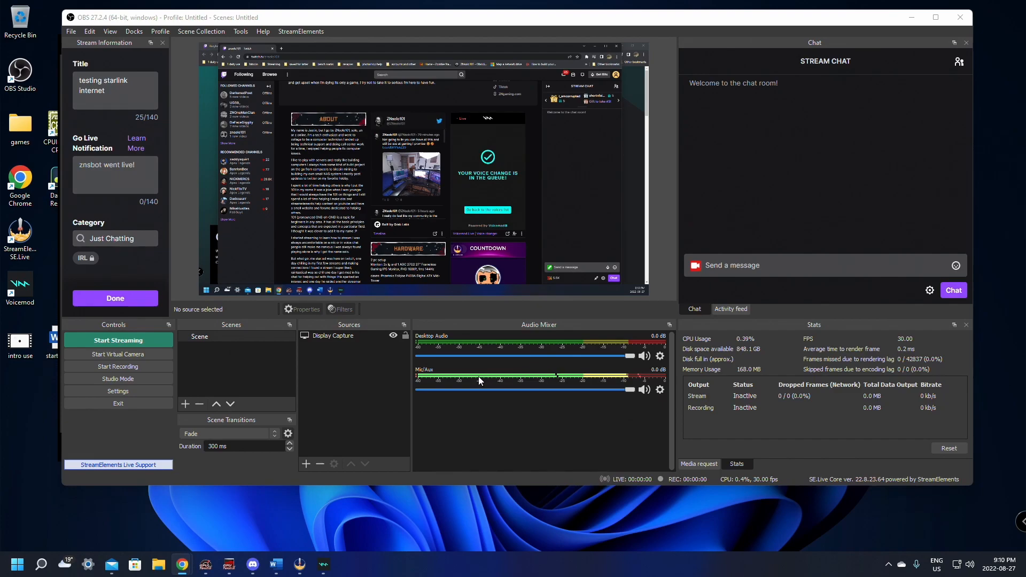
pyautogui.moveTo(347, 571)
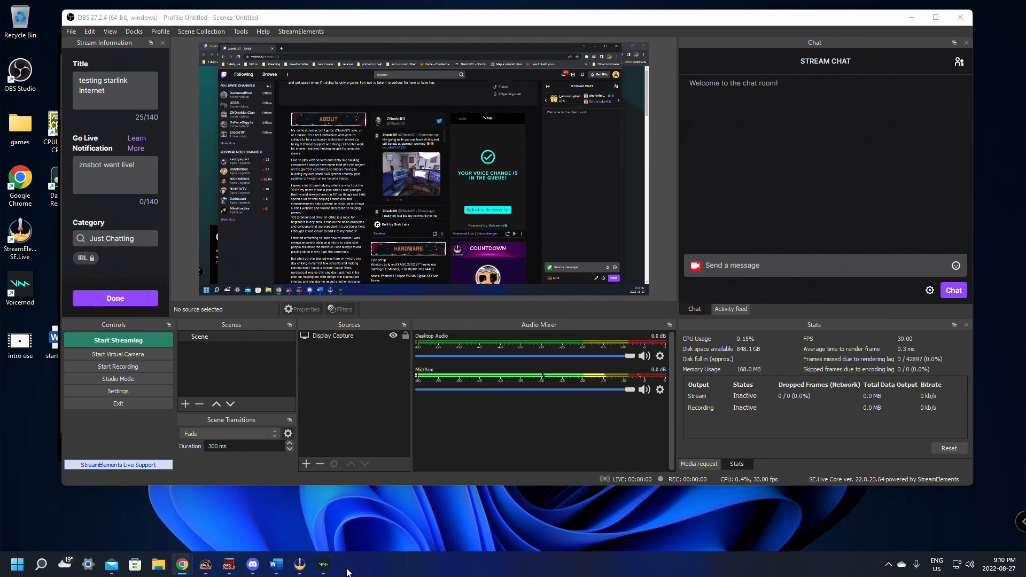
pyautogui.click(322, 563)
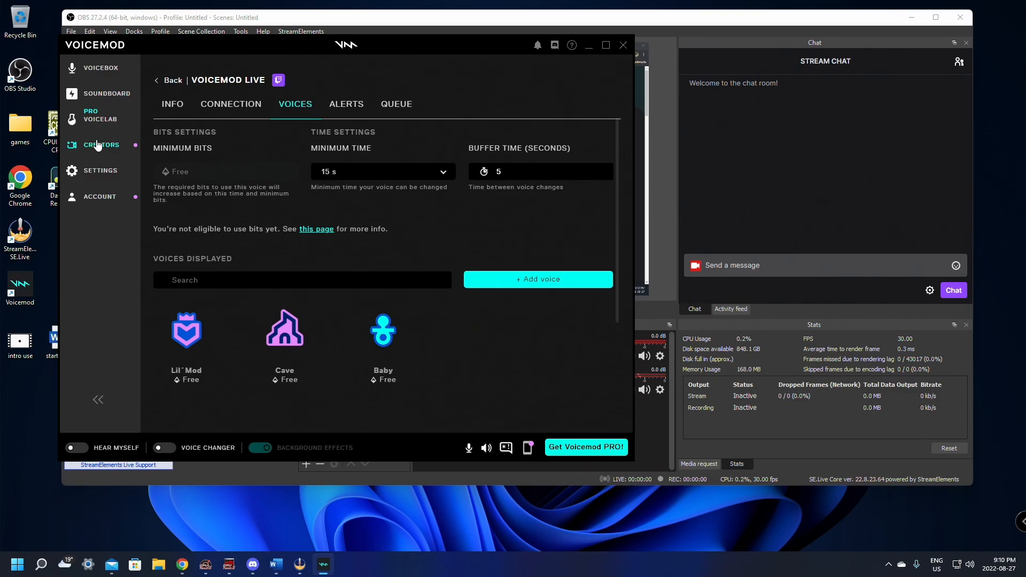
pyautogui.click(101, 67)
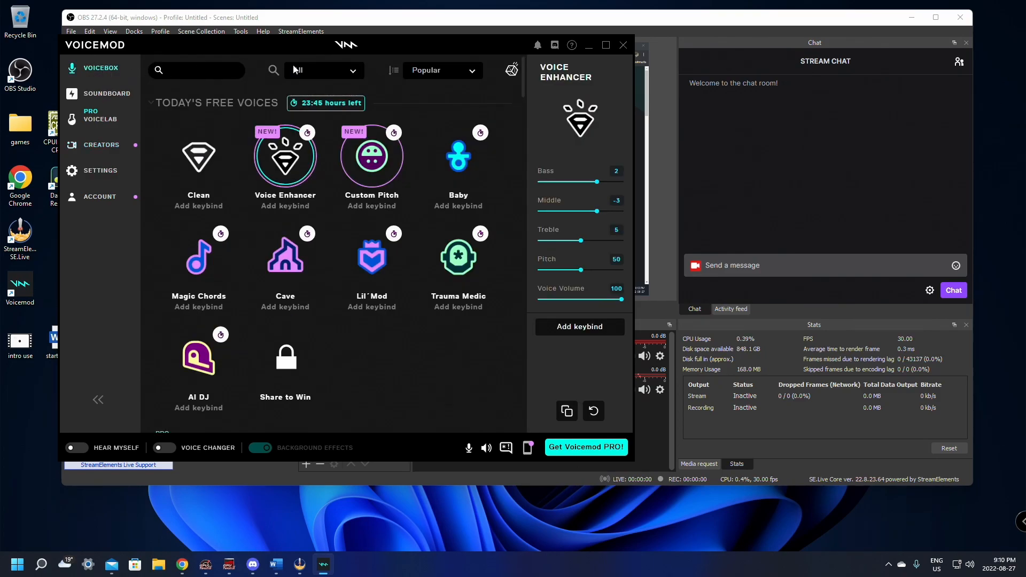
pyautogui.click(102, 145)
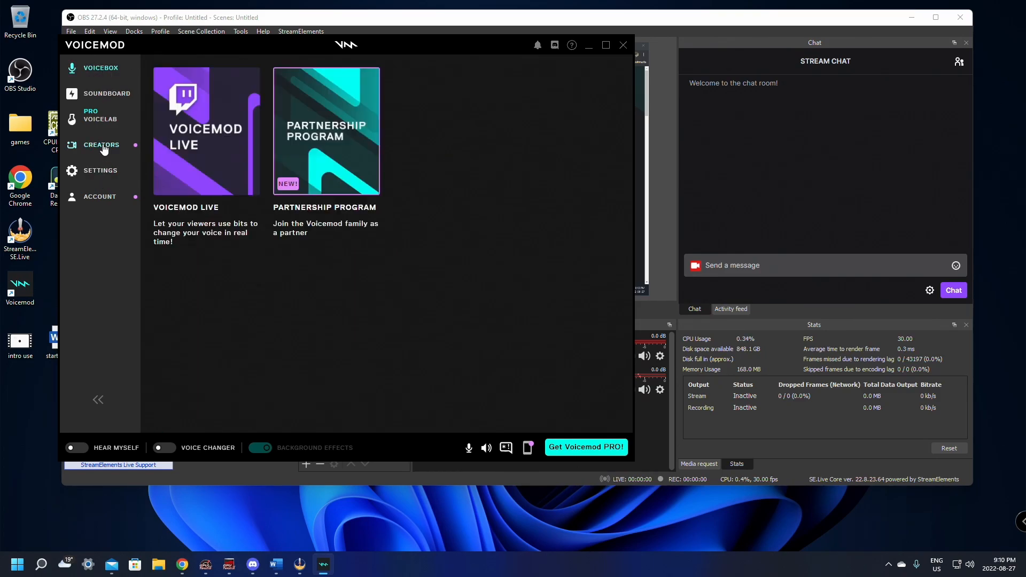
pyautogui.moveTo(217, 135)
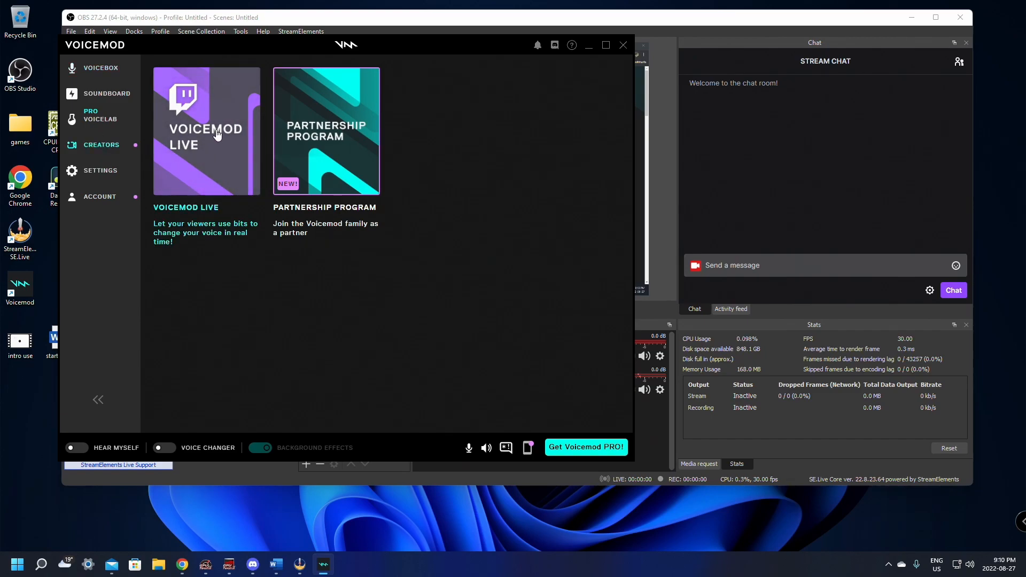
pyautogui.click(206, 130)
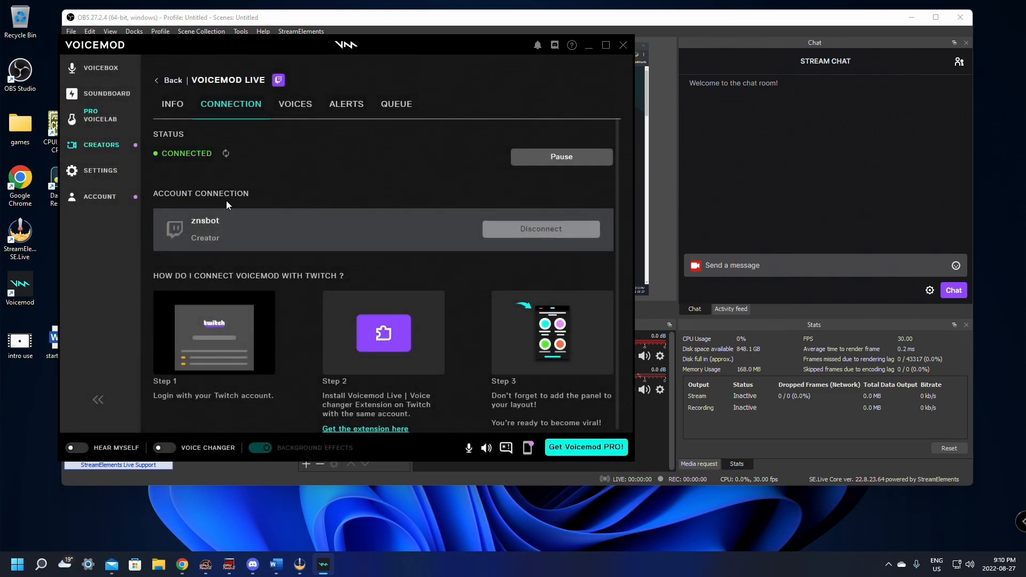
pyautogui.moveTo(305, 162)
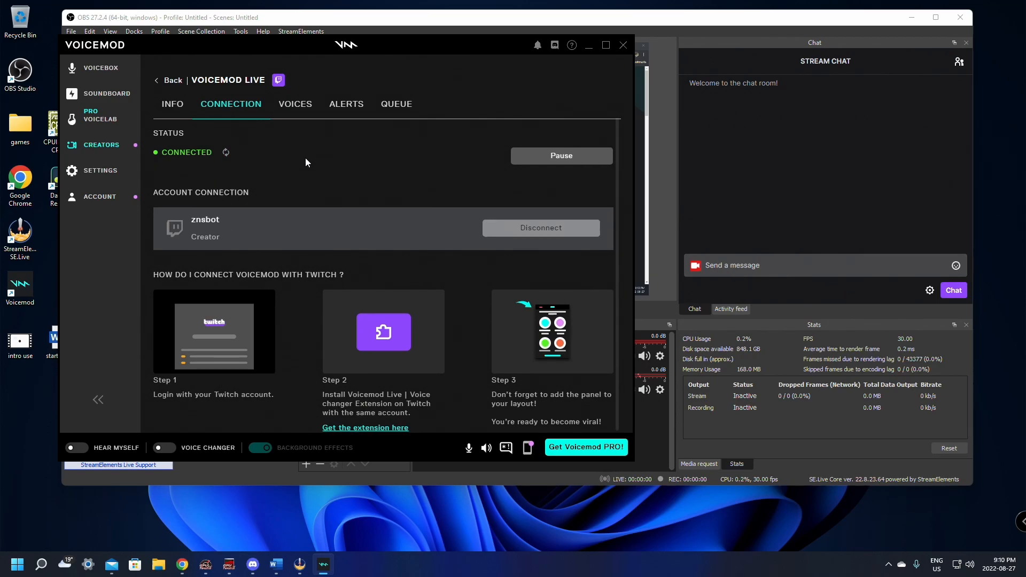
pyautogui.click(295, 103)
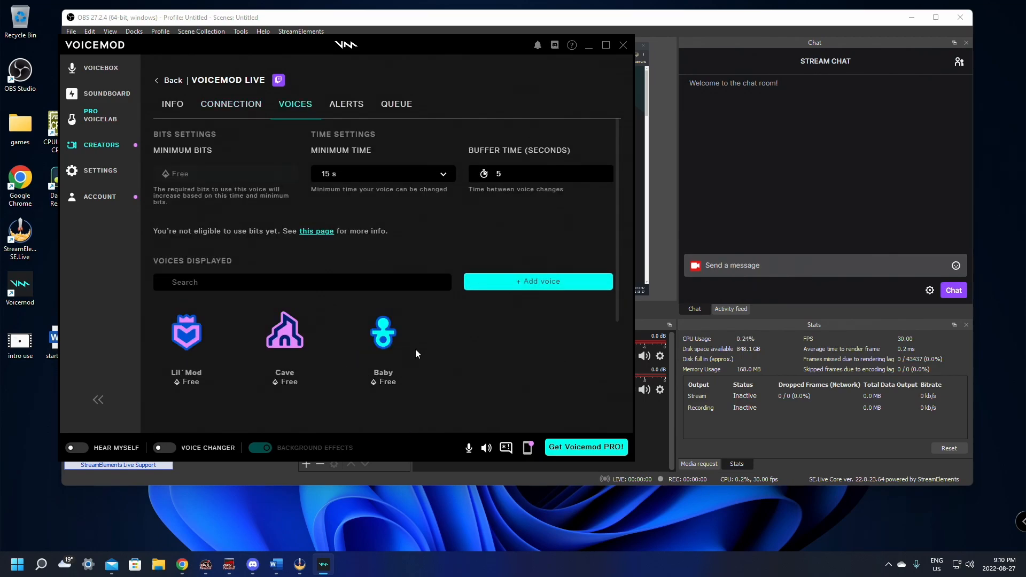
pyautogui.moveTo(467, 346)
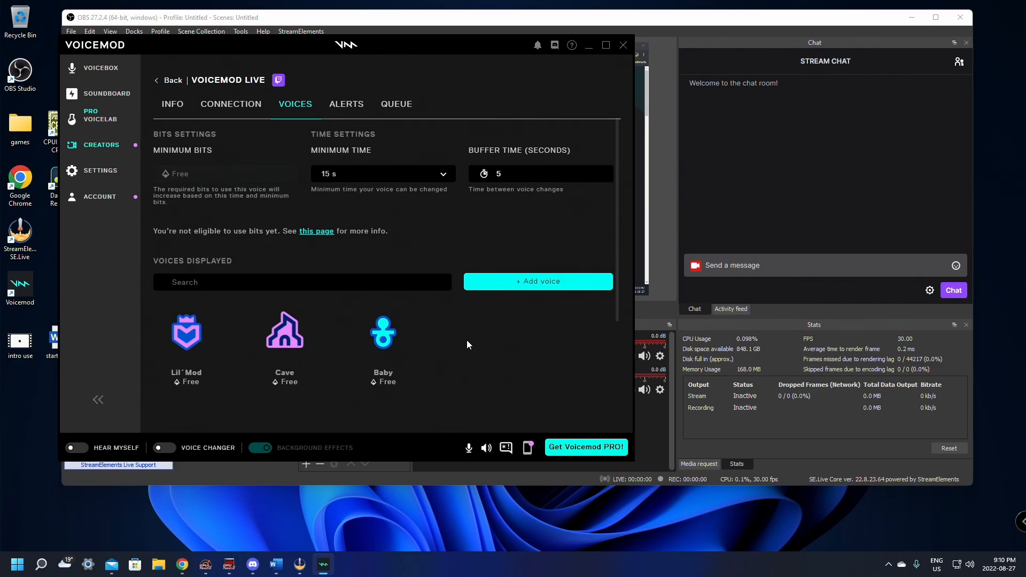
pyautogui.moveTo(425, 368)
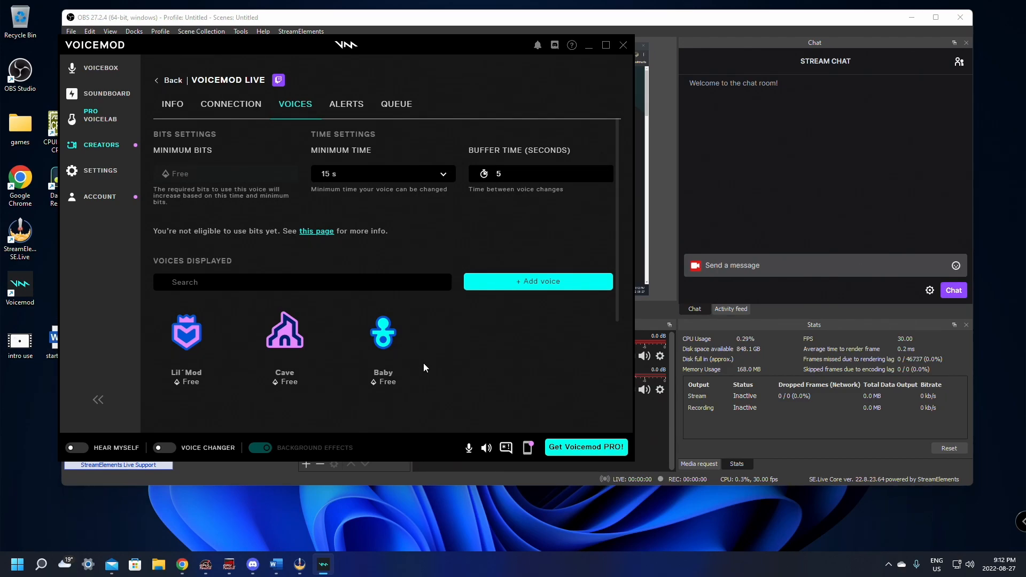
pyautogui.moveTo(420, 366)
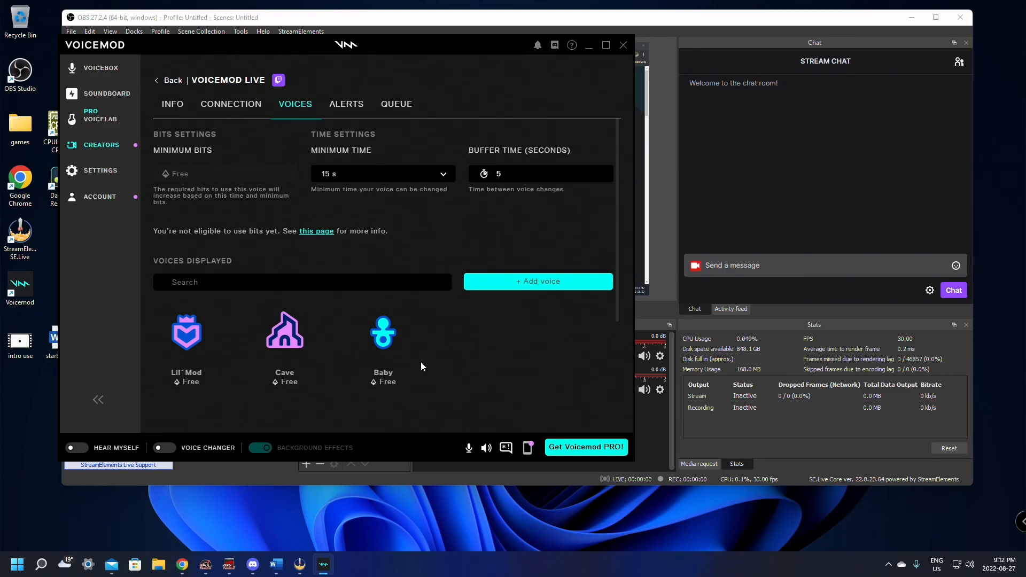